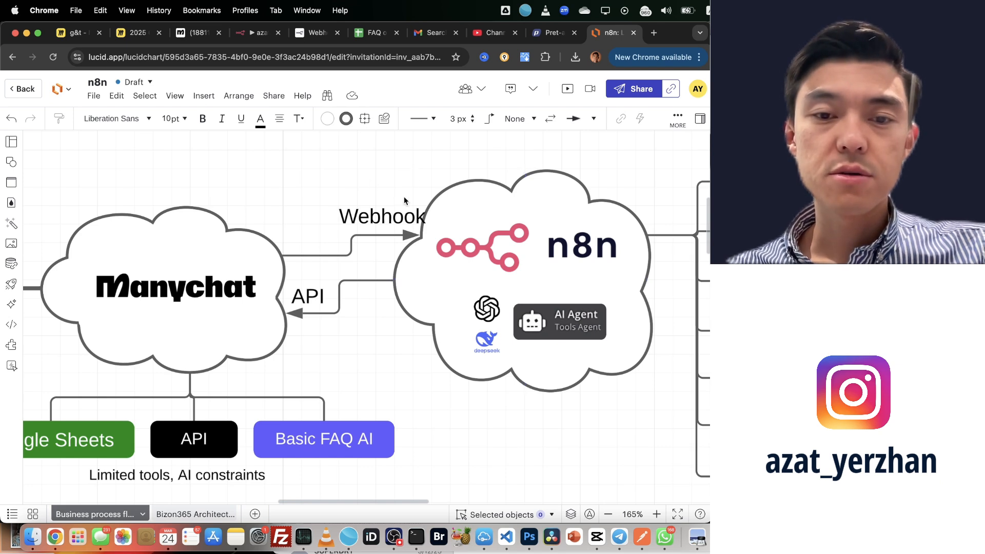
Walk through the integration diagram's Google Sheets box and the boxes below it.
left_click(178, 287)
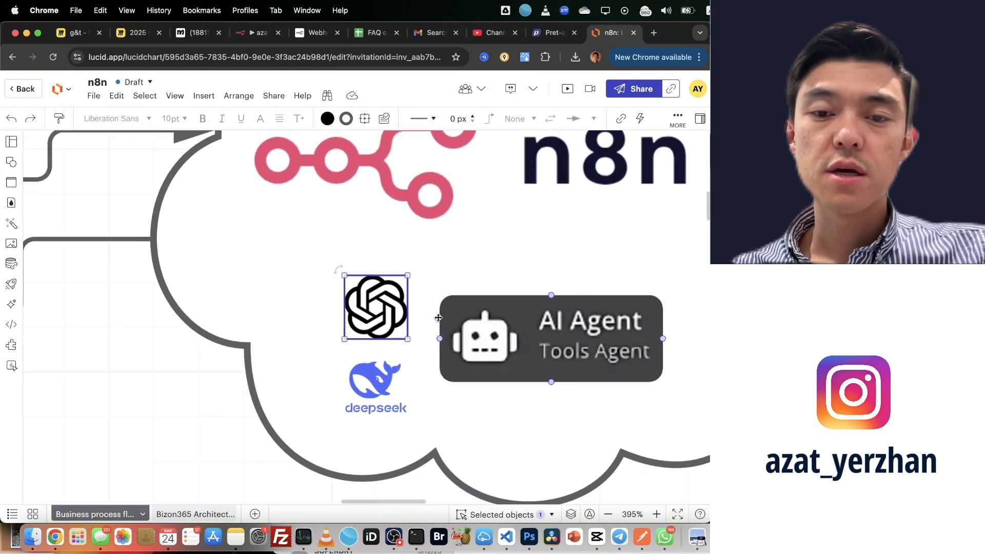
scroll("down", 3)
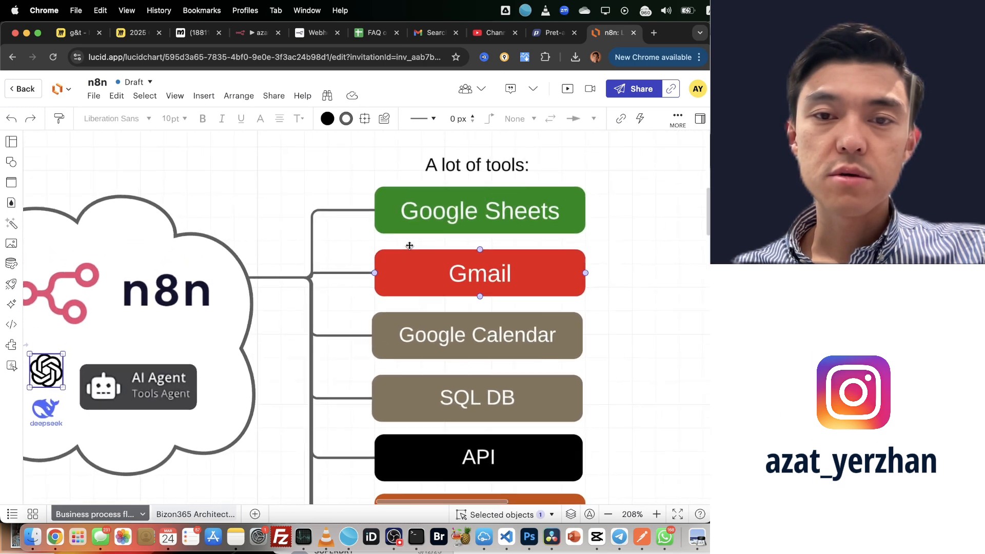
left_click(479, 211)
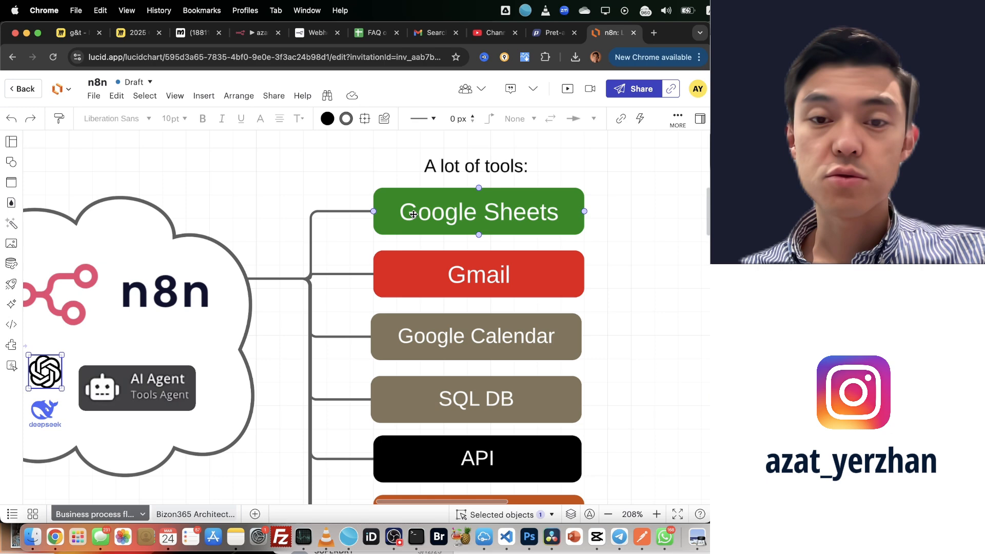
scroll("down", 3)
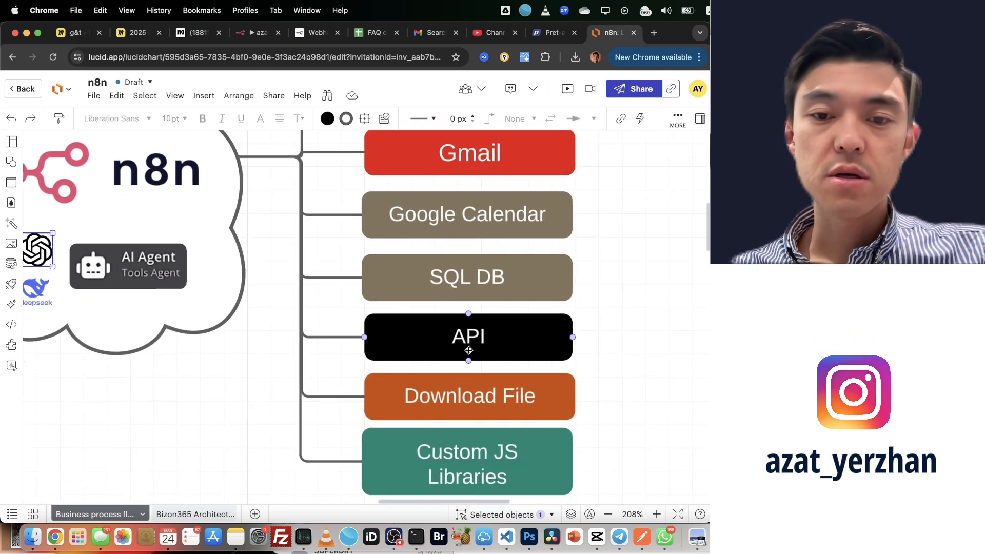
left_click(468, 396)
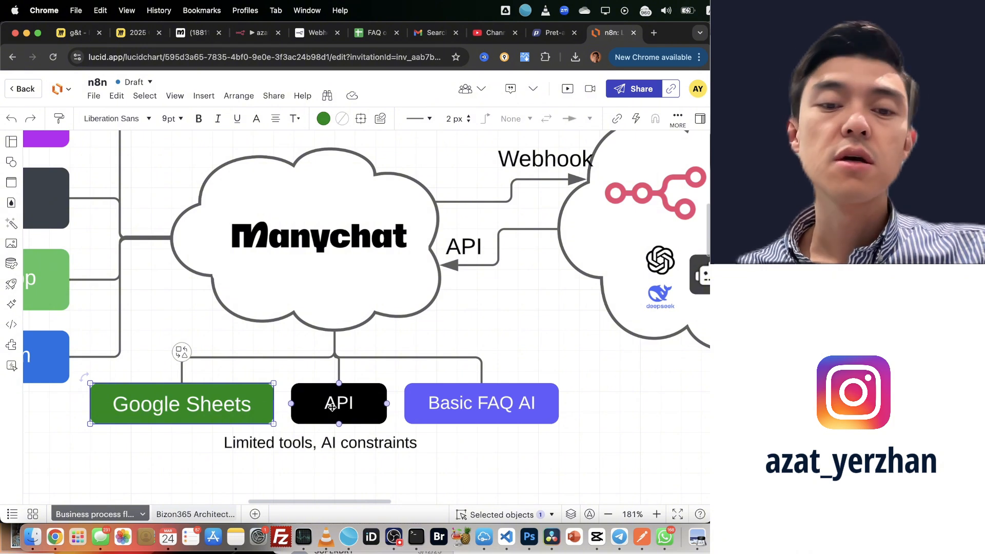
Point out the API box under Manychat and the Manychat logo in the cloud.
left_click(338, 403)
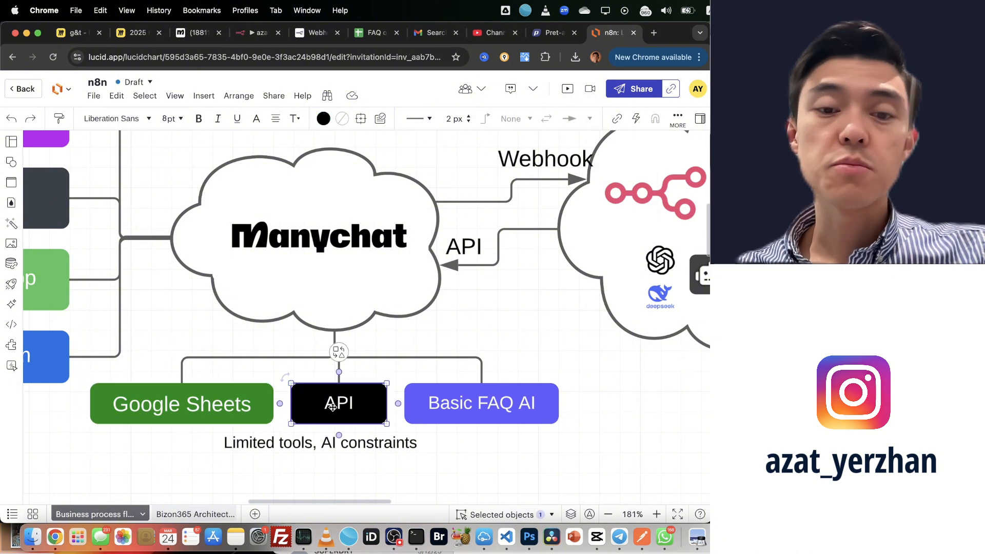
left_click(481, 403)
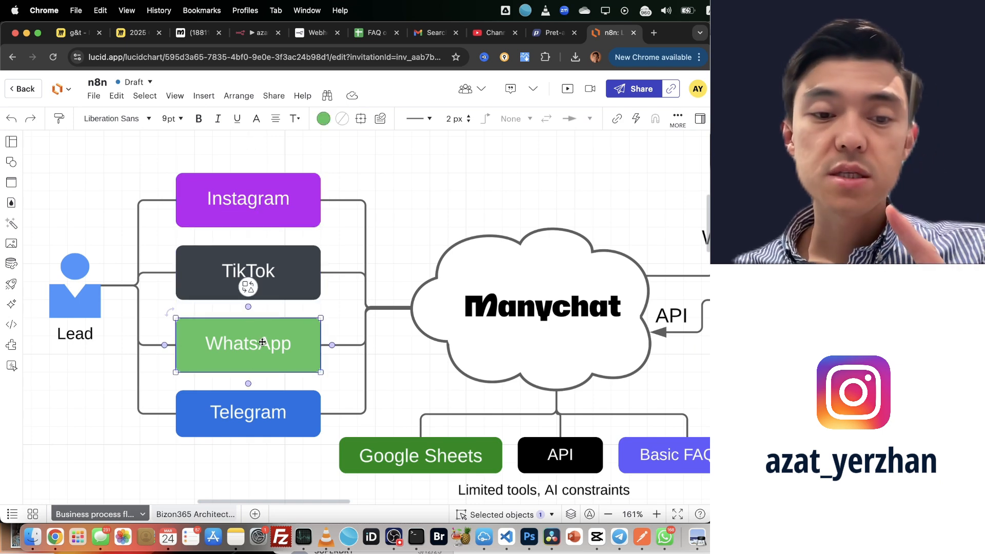
left_click(247, 412)
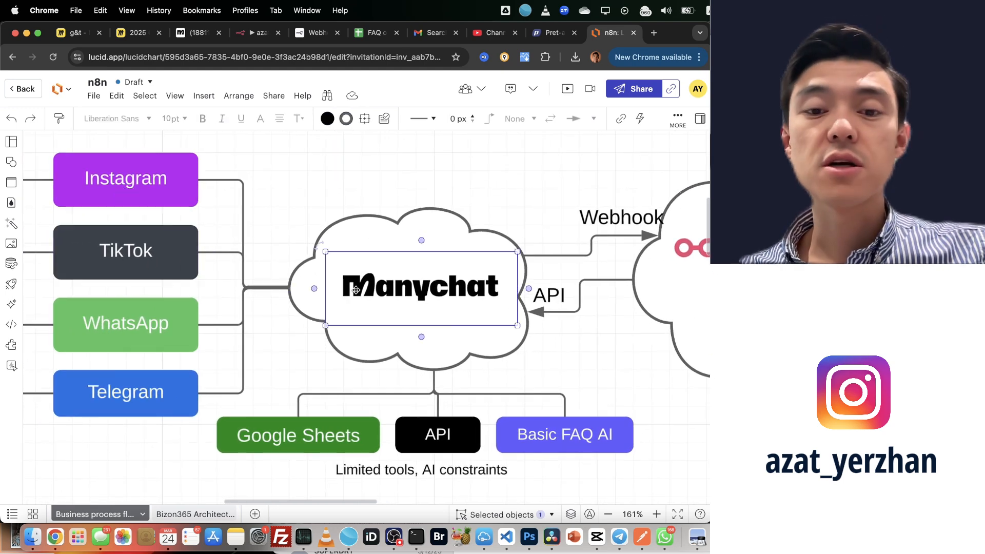
Show ManyChat's Live Chat inbox, scrolling through its conversation list.
left_click(197, 32)
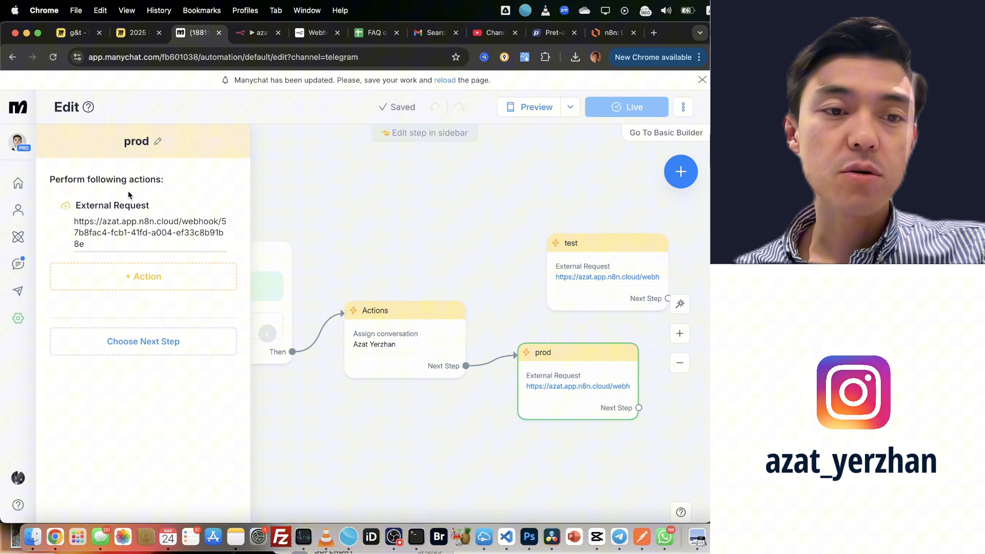
left_click(17, 263)
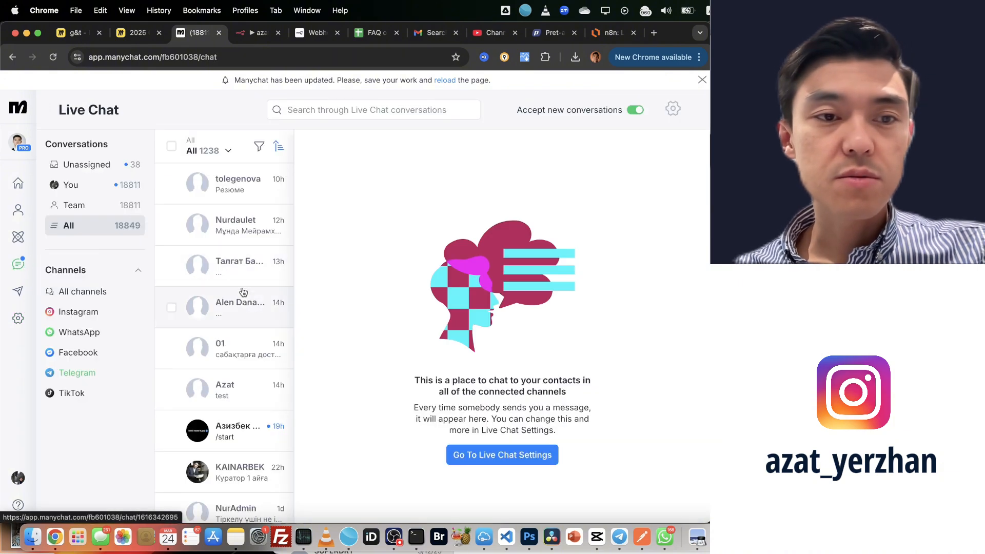
scroll("down", 3)
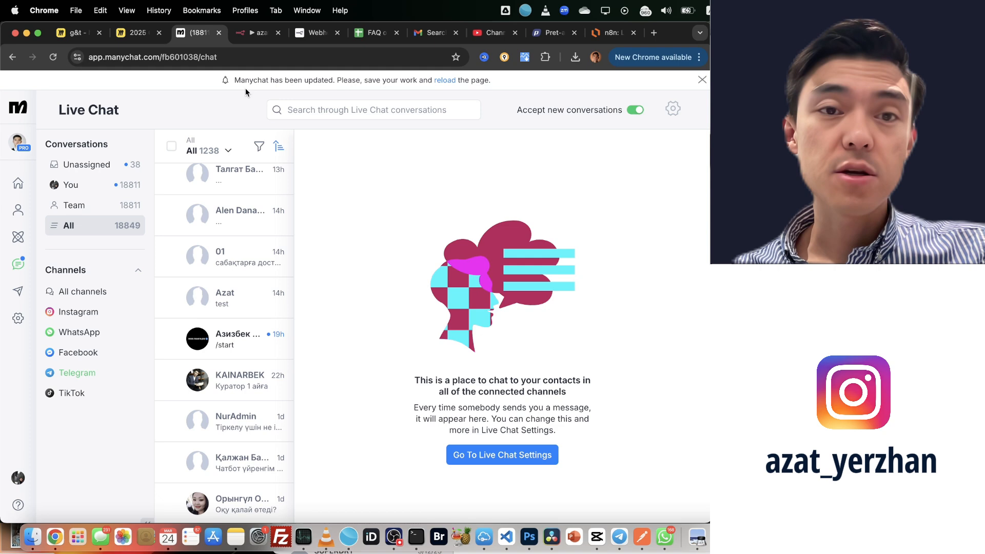
Show the n8n AI Agent Telegram workflow, then the simplified Manychat–n8n diagram in Lucidchart.
left_click(257, 32)
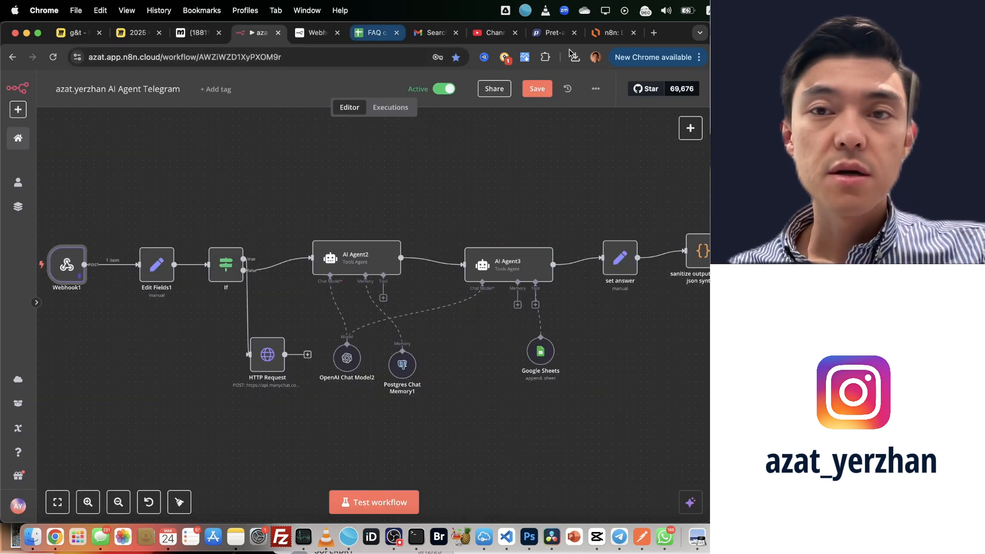
left_click(610, 32)
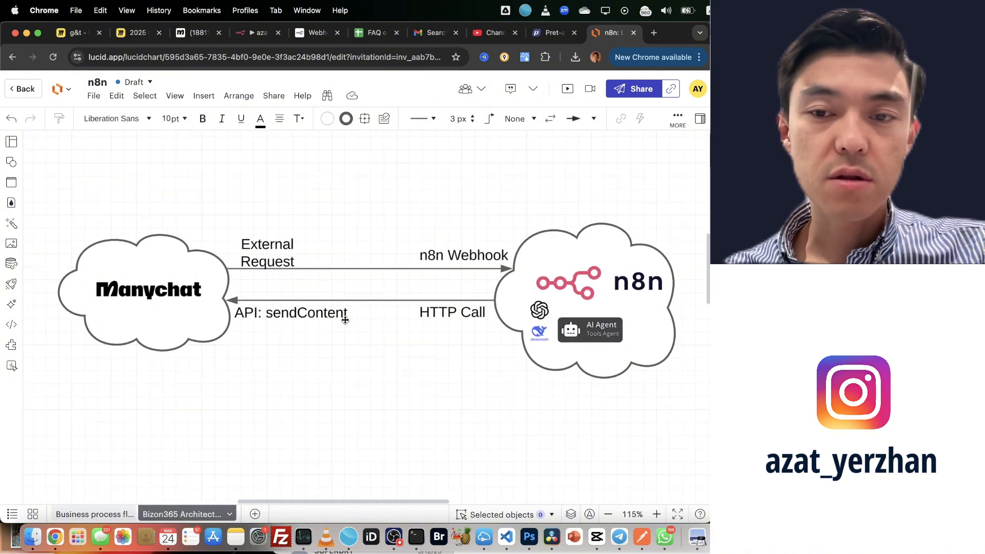
left_click(146, 290)
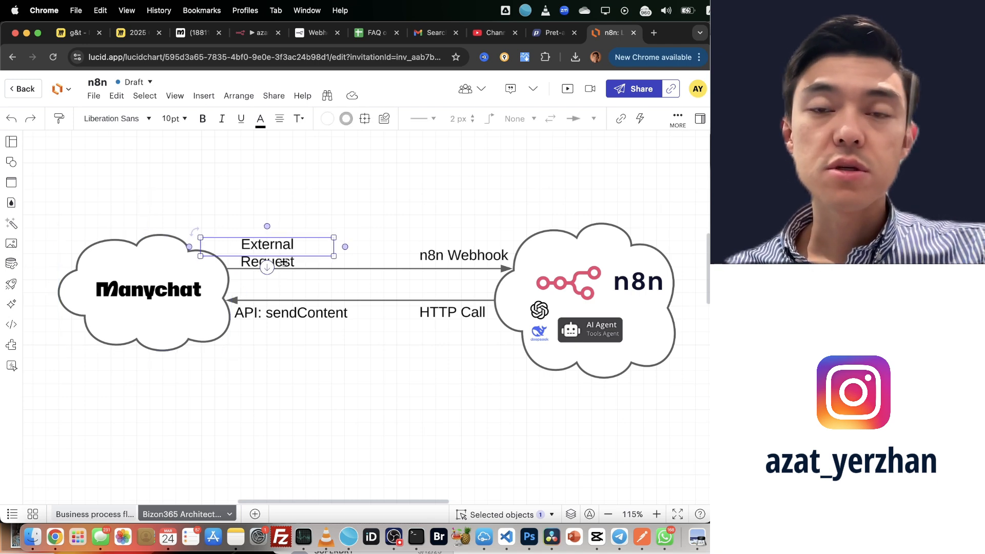
mouse_move(198, 32)
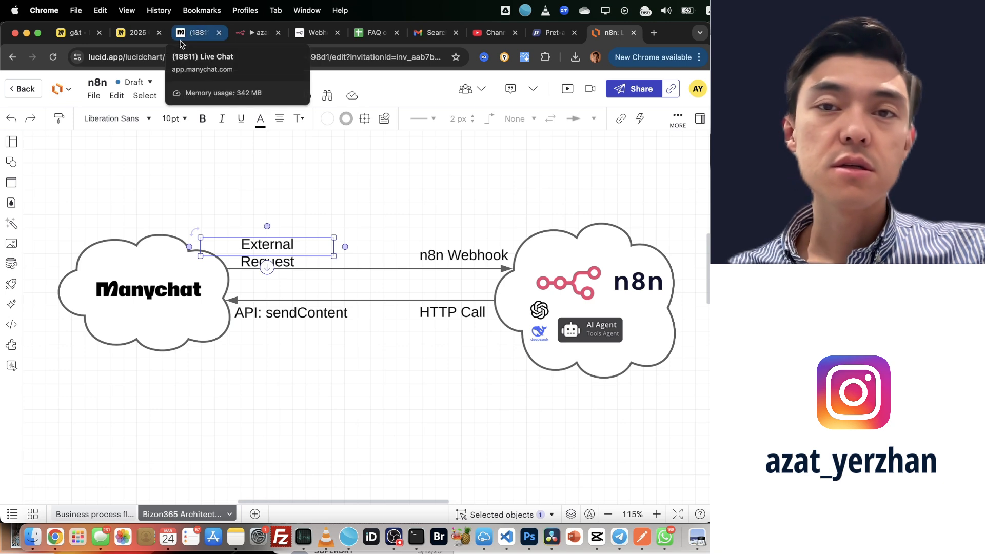
Browse ManyChat's channel settings for Telegram and then Instagram.
left_click(199, 32)
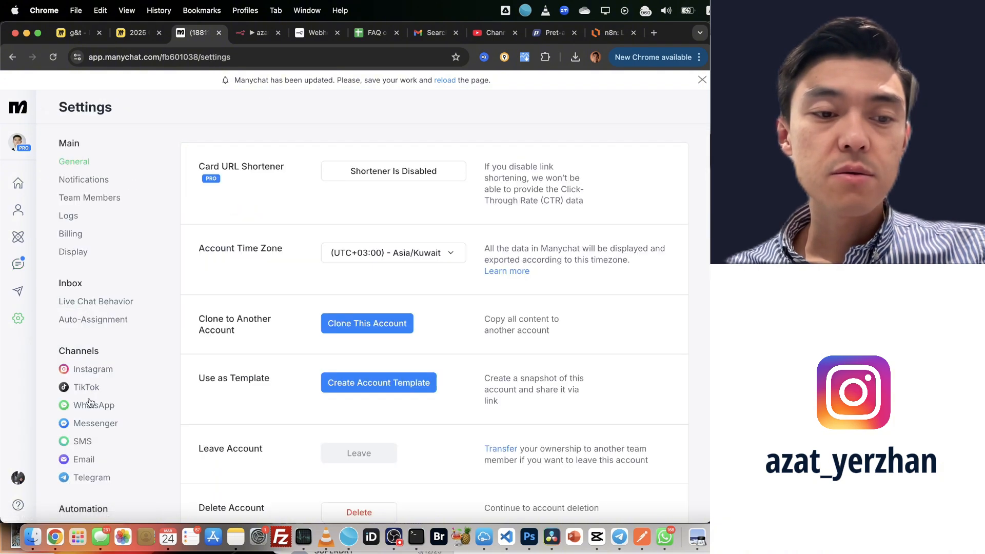
scroll("down", 3)
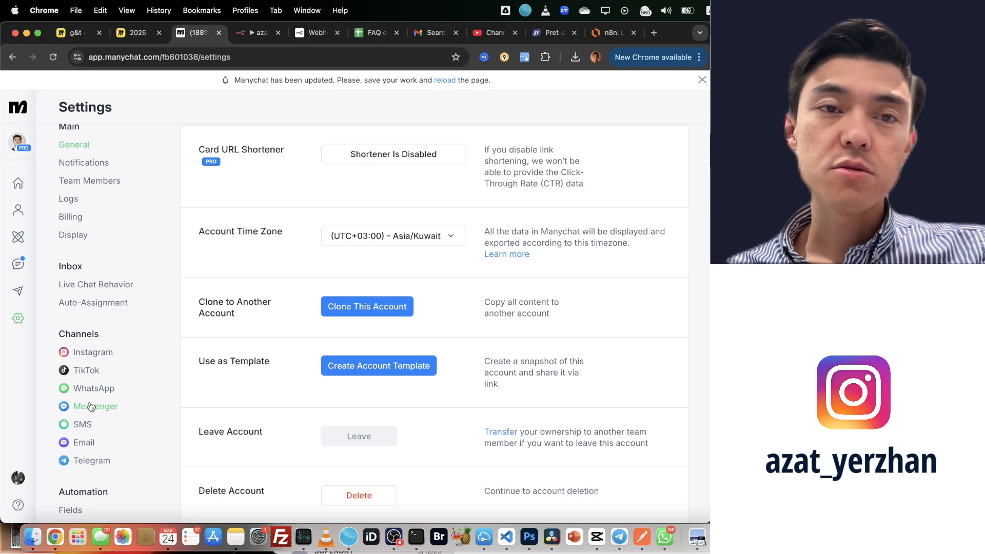
mouse_move(91, 465)
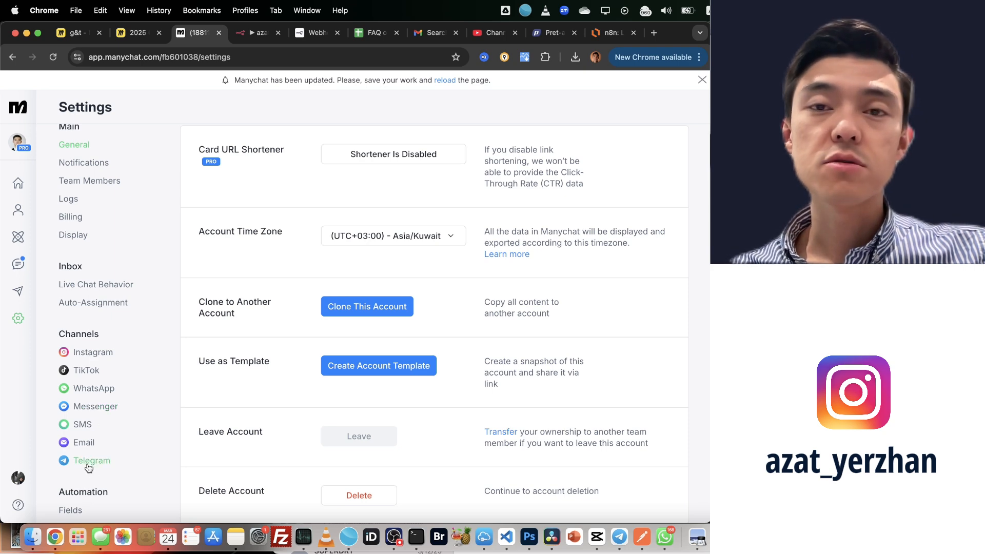
left_click(92, 461)
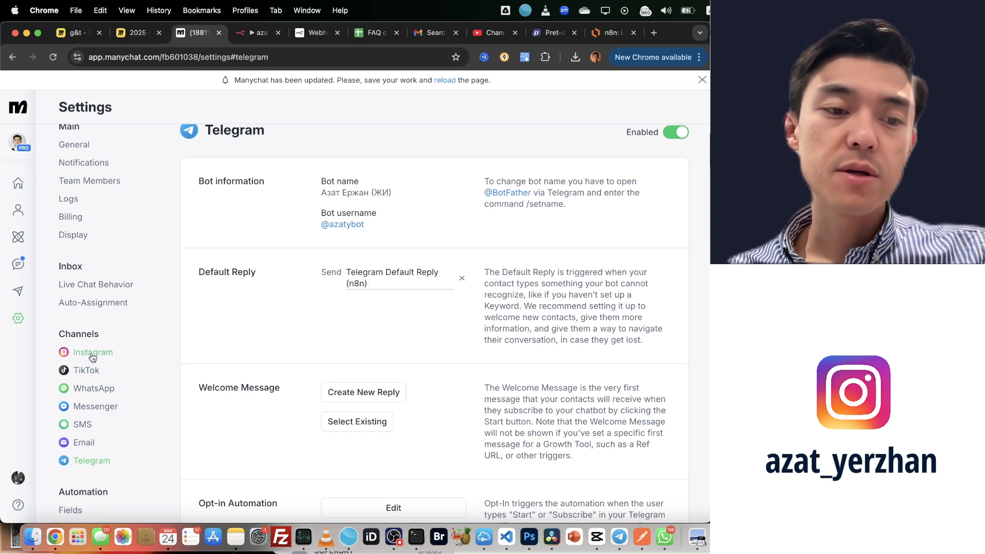
left_click(93, 352)
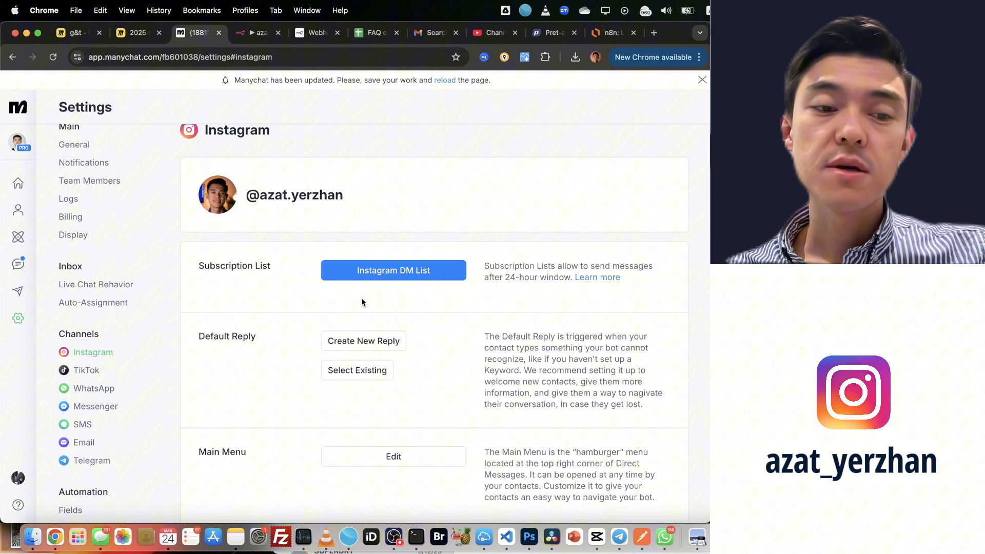
mouse_move(349, 326)
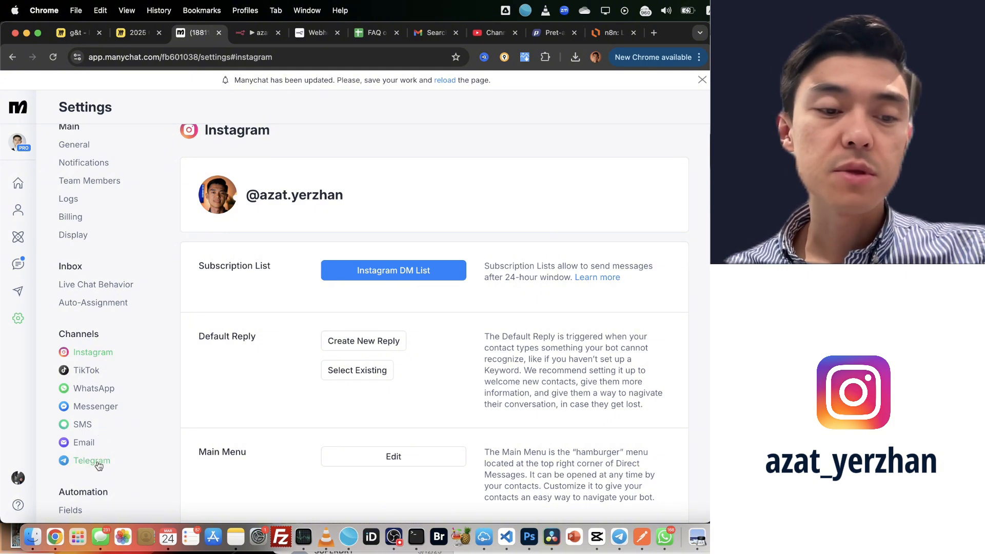
Back in Telegram settings, open its Default Reply (n8n) automation.
left_click(91, 461)
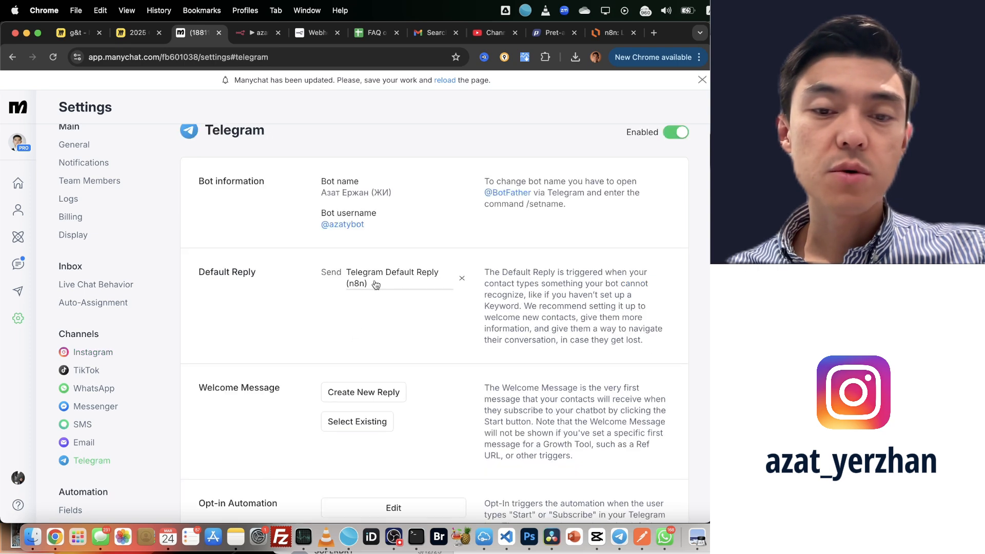
left_click(392, 277)
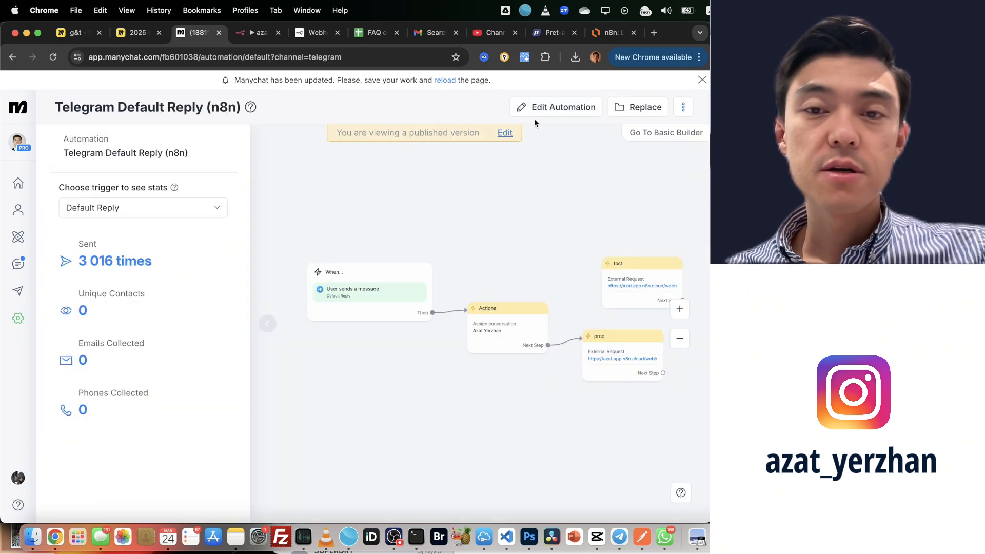
Edit the default reply automation, then bring up the n8n AI Agent Telegram workflow.
left_click(555, 106)
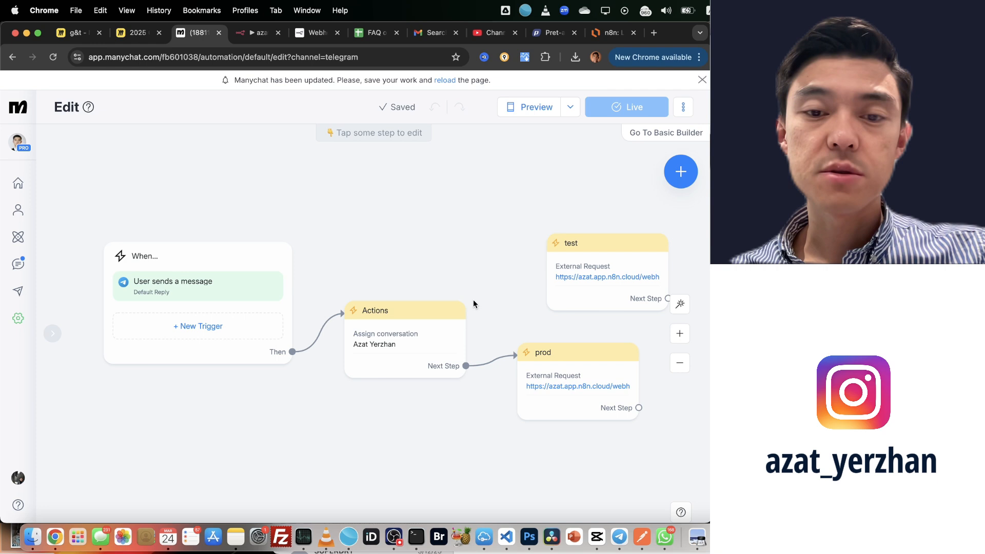
mouse_move(391, 270)
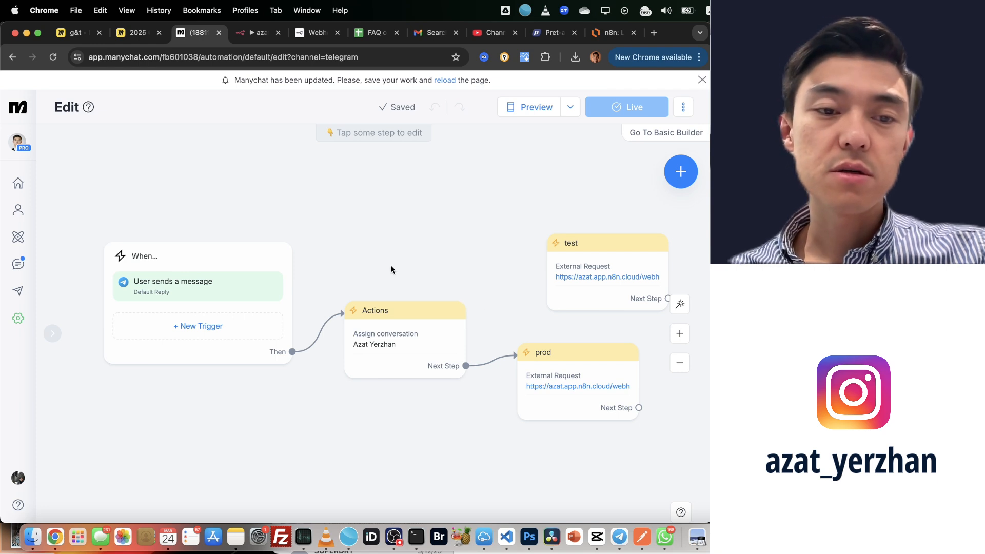
left_click(406, 310)
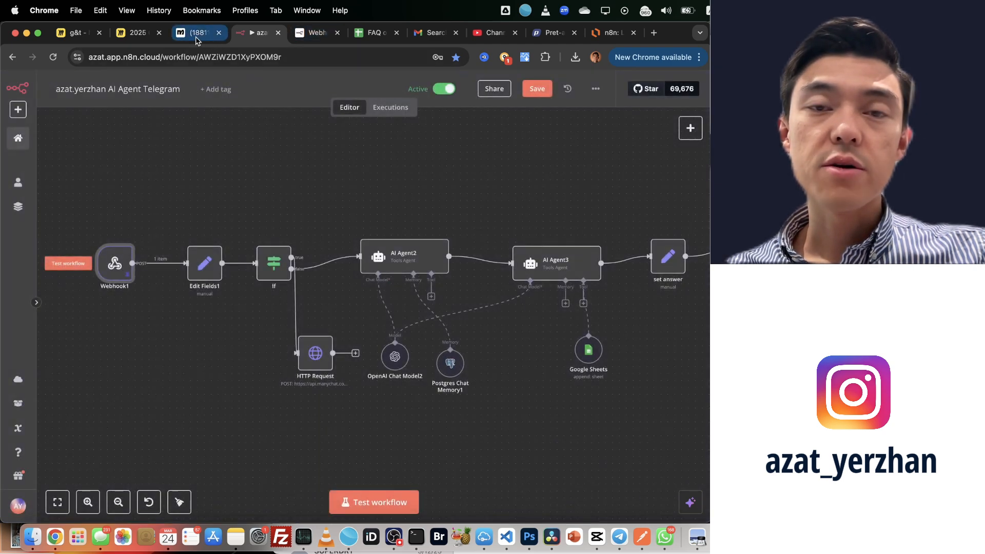
left_click(197, 32)
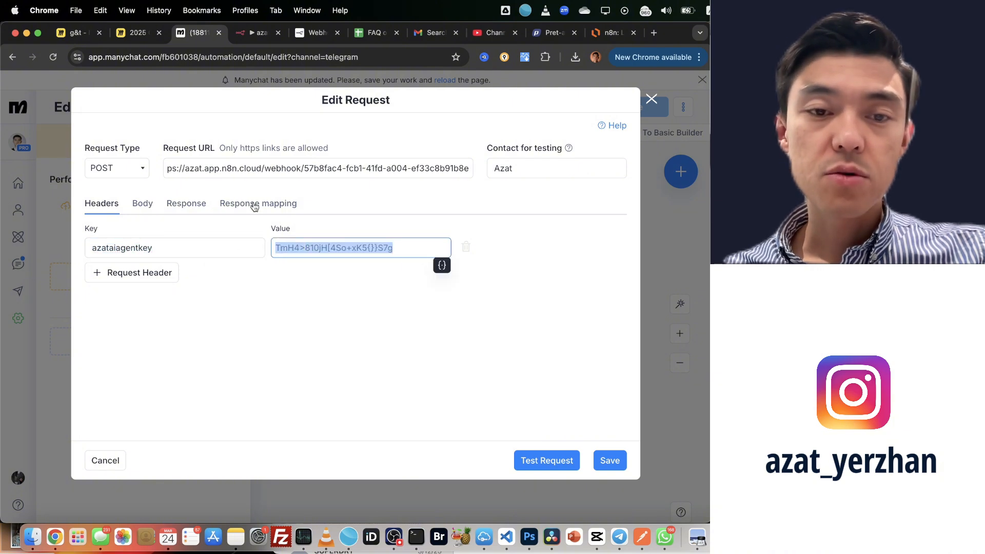
Return to the n8n AI Agent Telegram workflow after reviewing the azataiagentkey header.
left_click(258, 32)
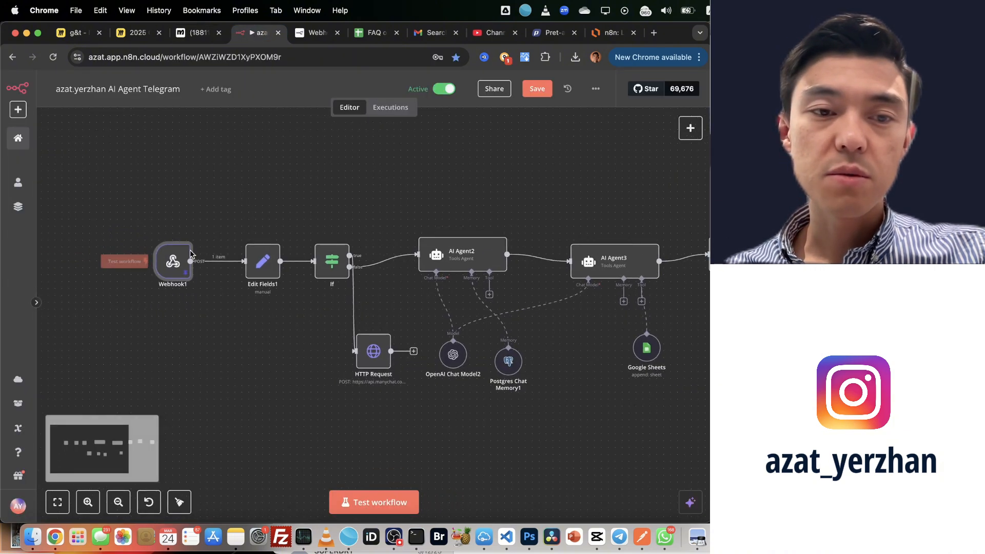
Inspect the Webhook1 node's Header Auth credential, Azat Header Auth, and its received azataiagentkey header.
double_click(172, 261)
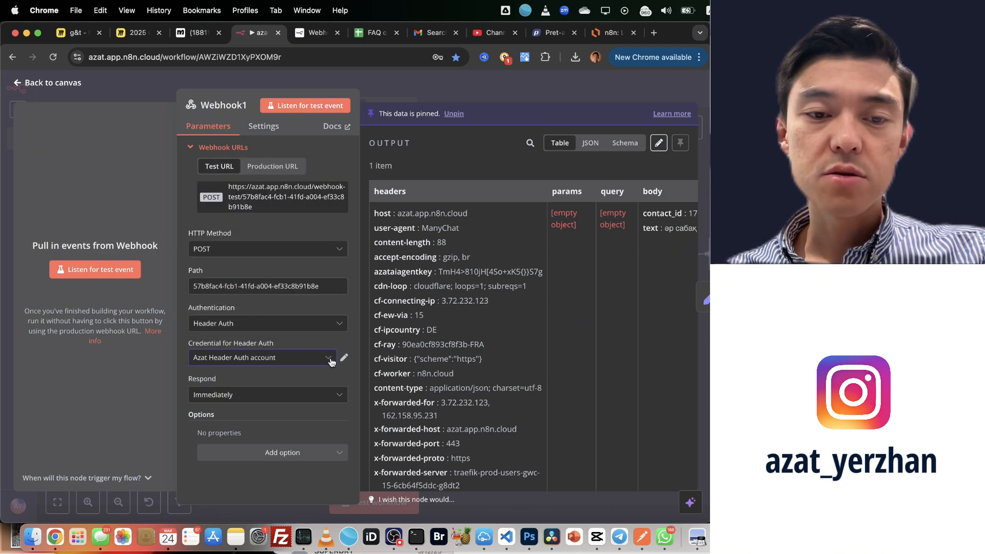
left_click(344, 357)
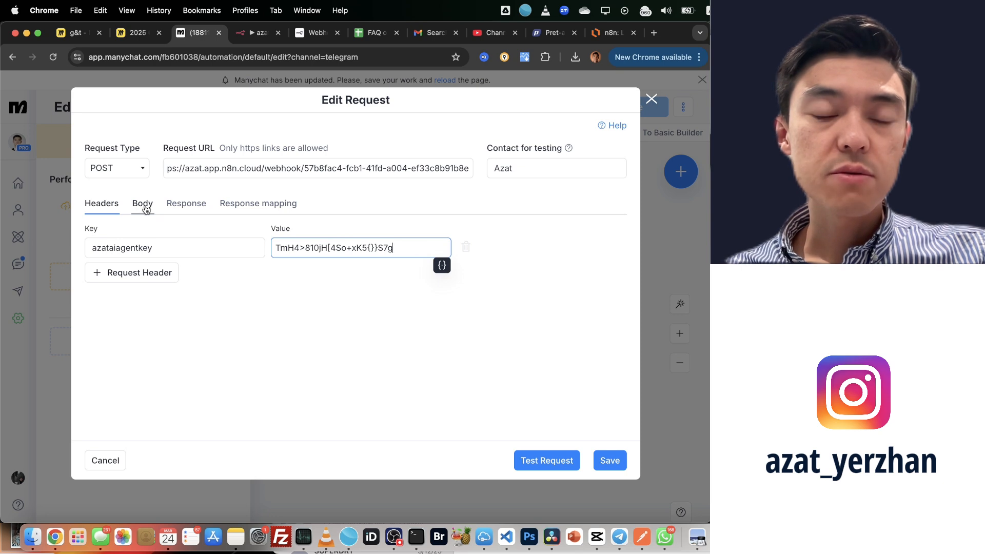
Review the request's JSON body sending contact_id and the last text input, then close the editor.
left_click(142, 204)
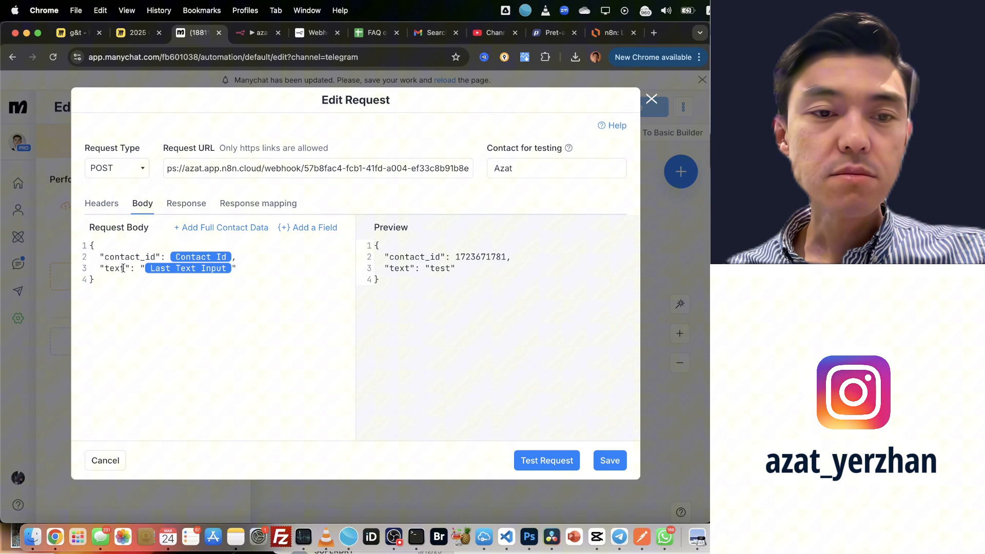
double_click(114, 267)
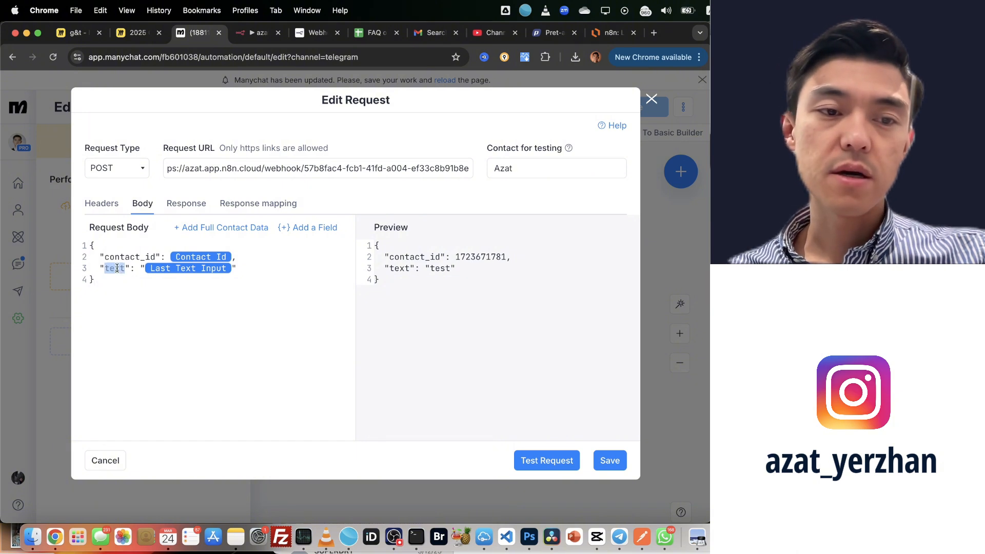
left_click(189, 268)
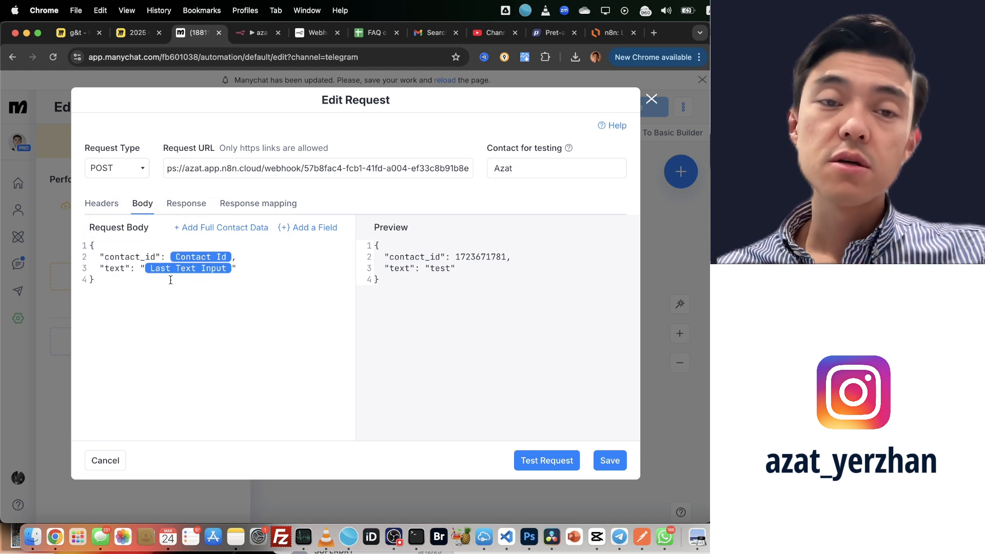
left_click(188, 268)
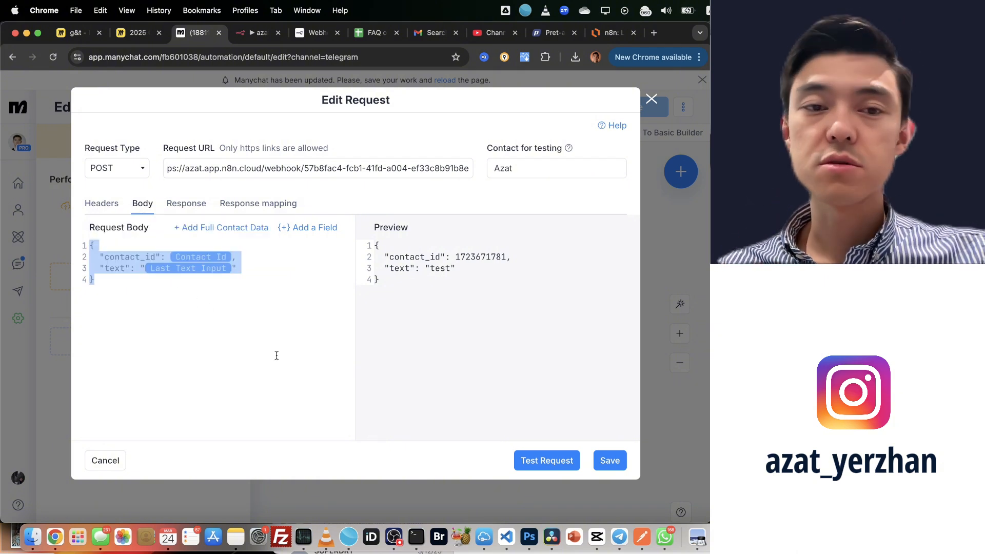
left_click(186, 203)
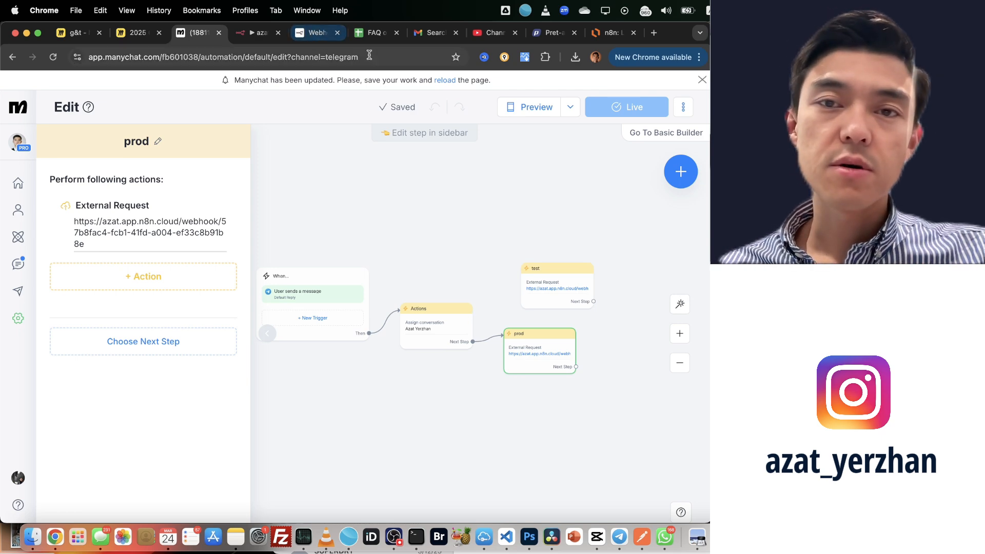
left_click(608, 32)
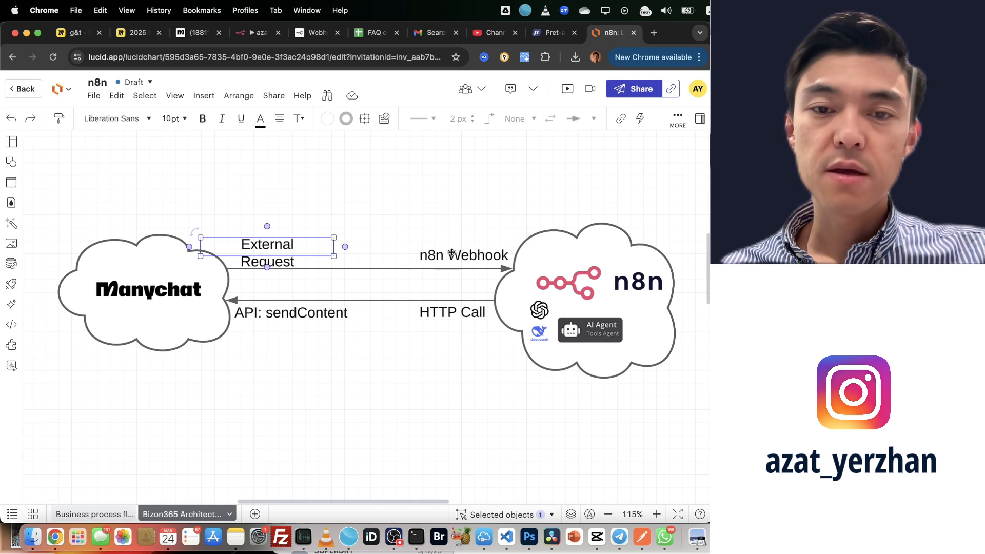
left_click_drag(267, 252, 463, 256)
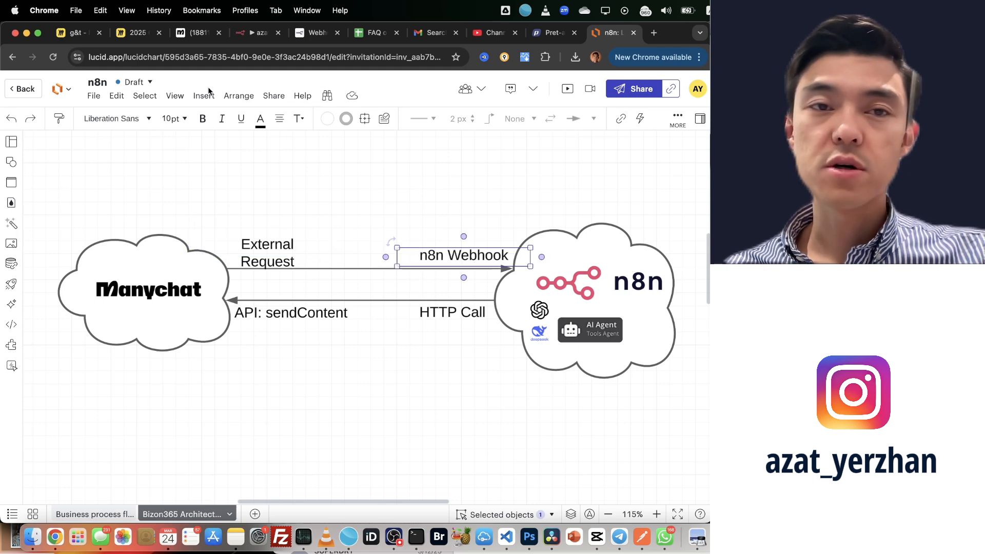
left_click(257, 31)
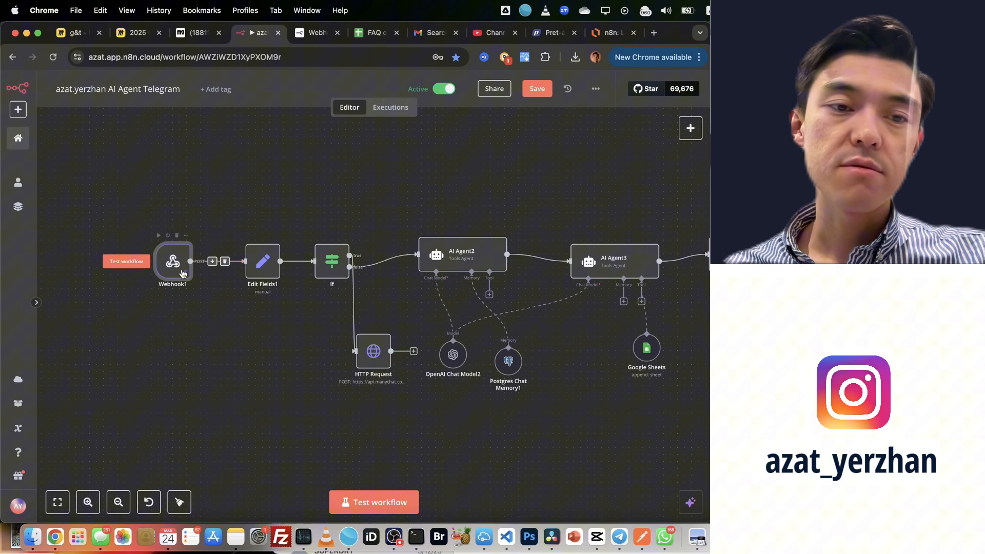
left_click(610, 32)
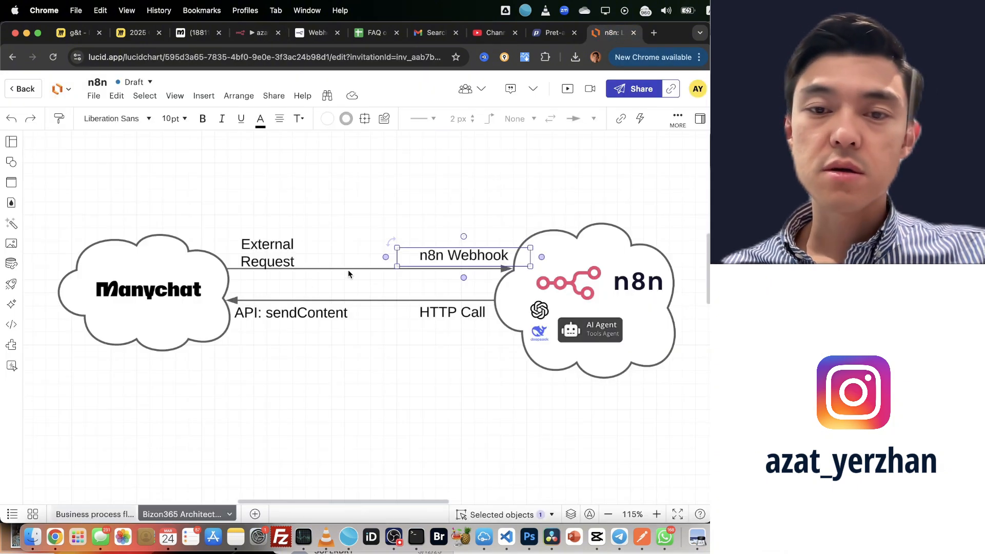
left_click(451, 312)
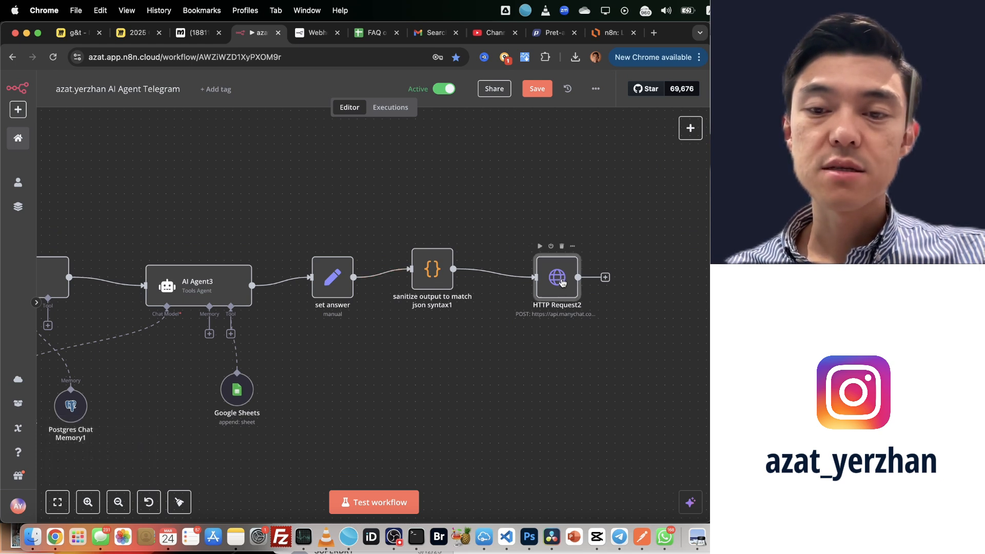
Inspect HTTP Request2's POST to ManyChat's sendContent URL with Header Auth, checking it against the diagram.
double_click(555, 277)
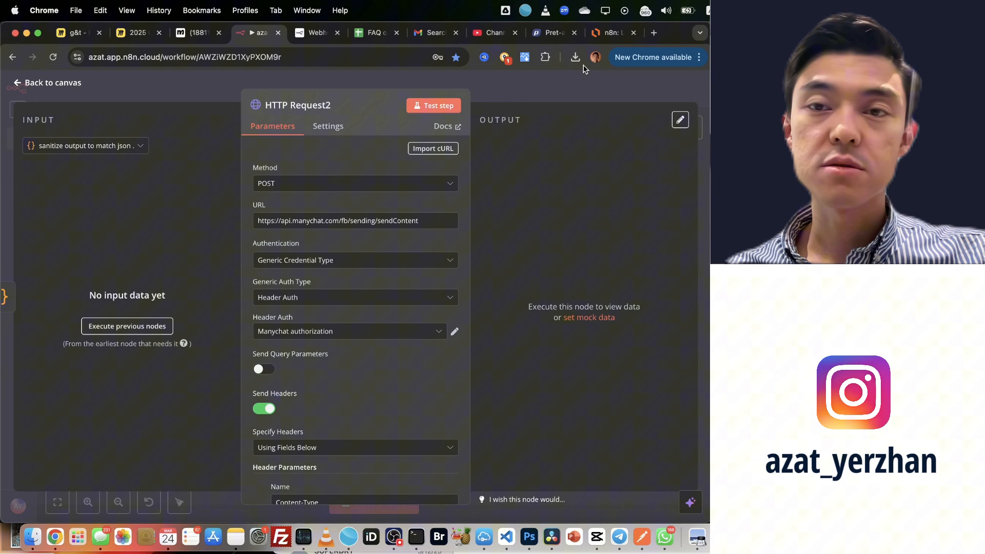
left_click(609, 32)
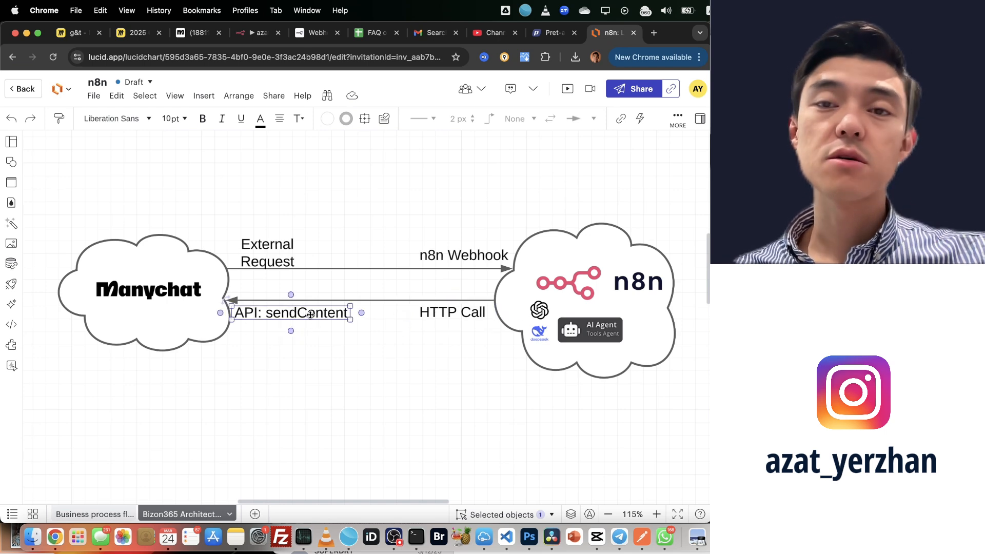
left_click(255, 33)
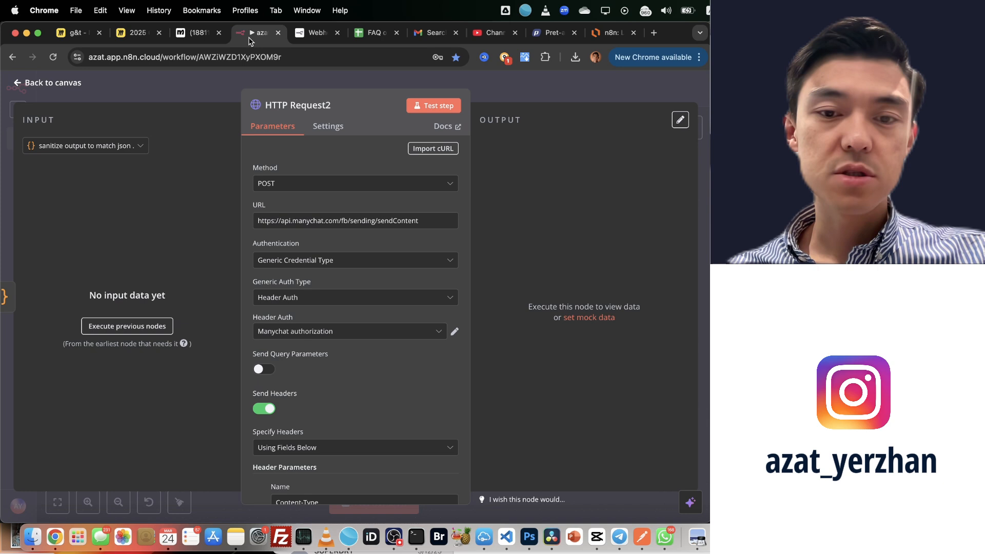
left_click(338, 221)
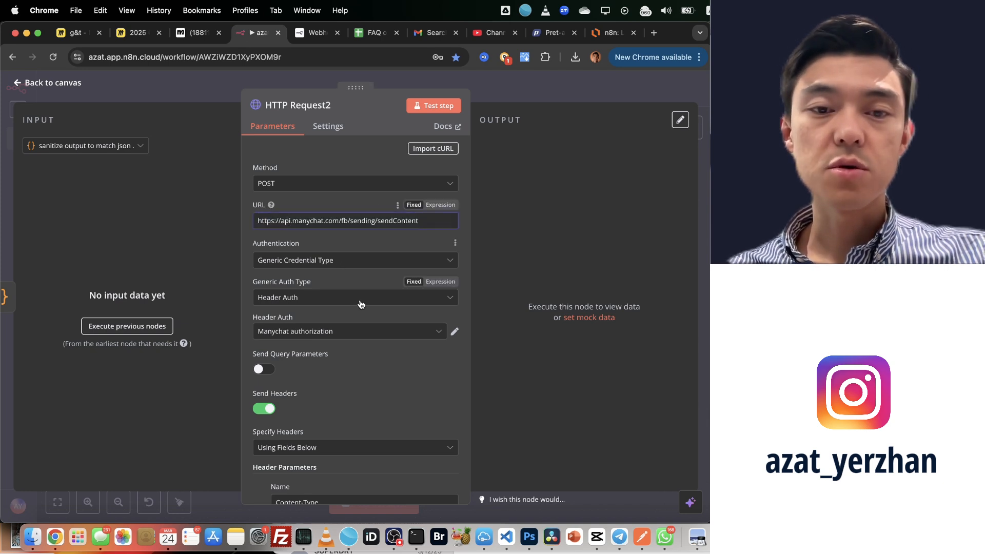
scroll("down", 3)
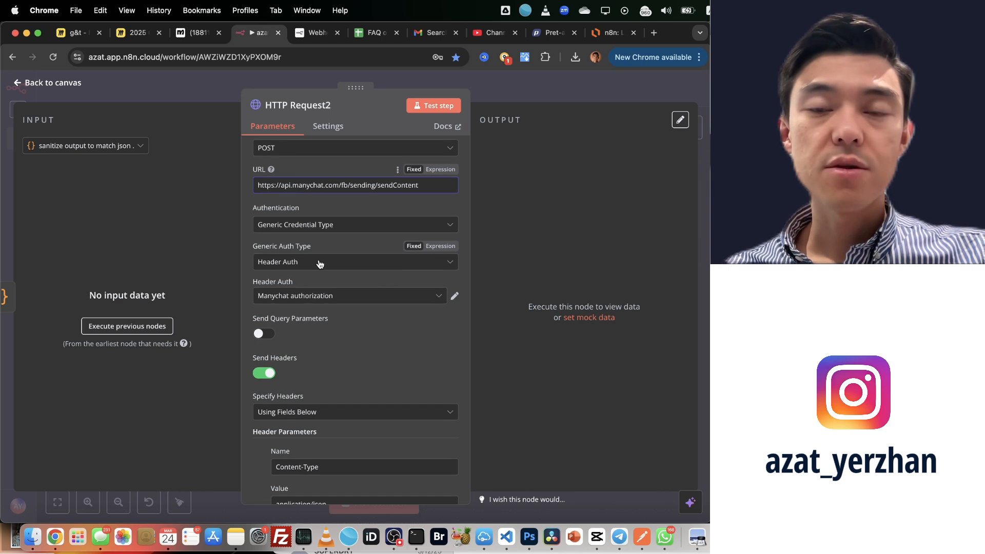
mouse_move(326, 264)
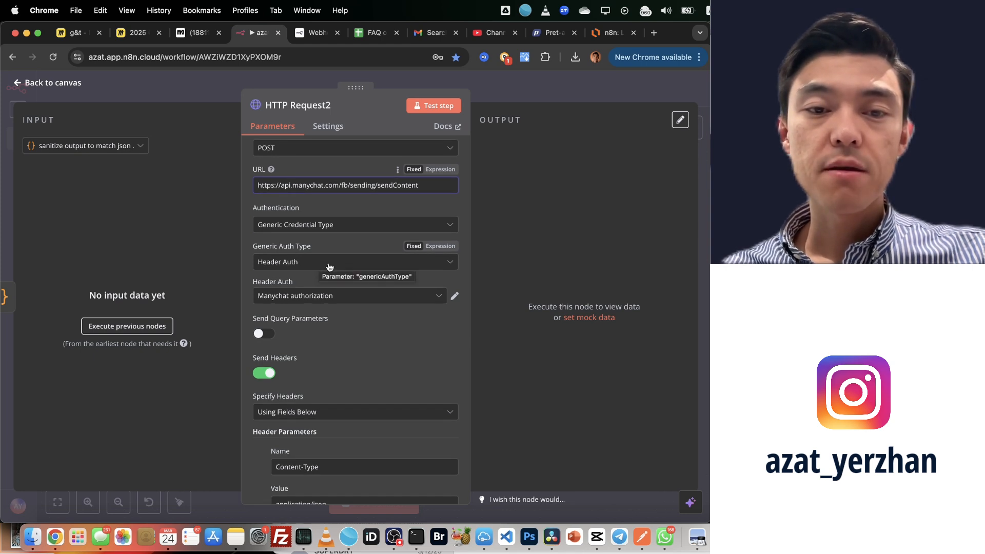
mouse_move(285, 295)
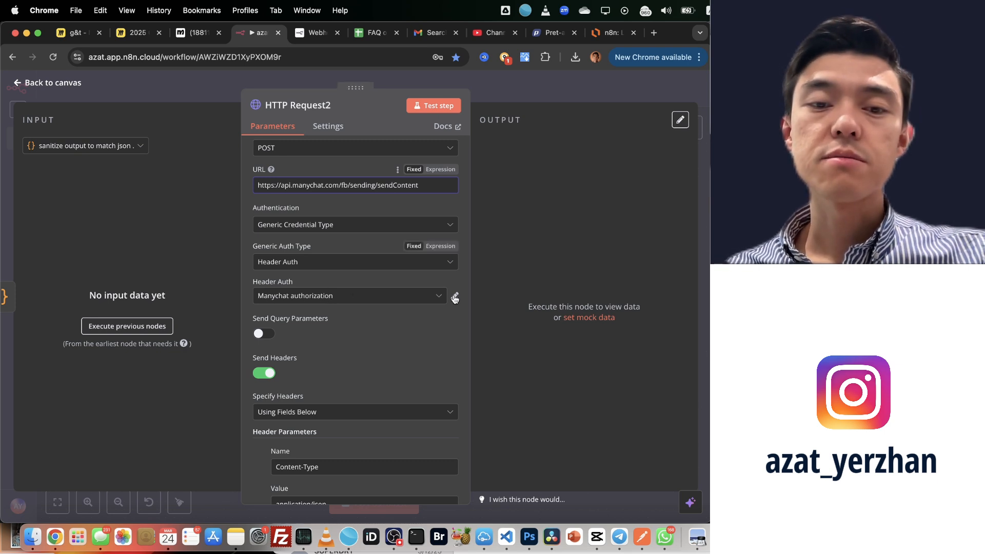
Show the Manychat authorization credential's Authorization header name, then return to the ManyChat flow.
left_click(455, 295)
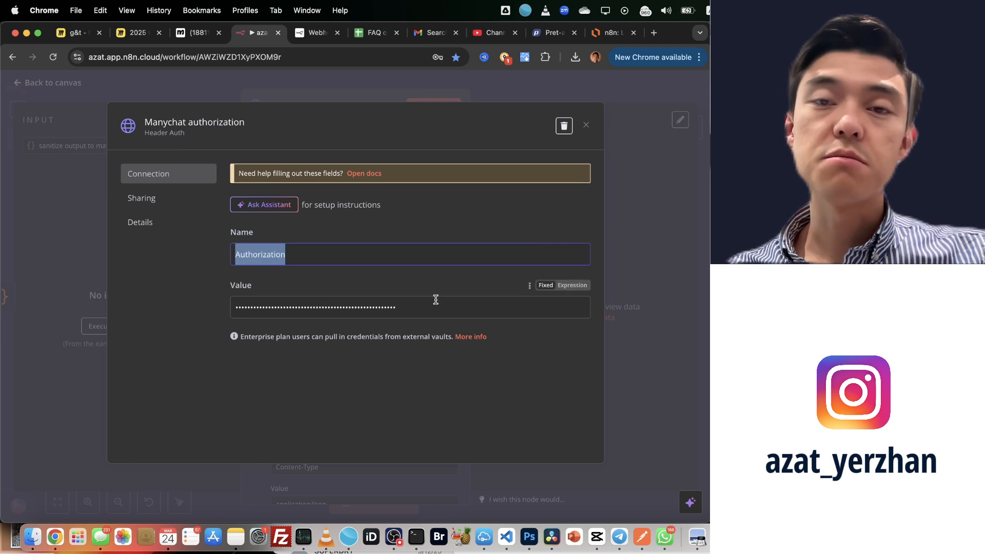
mouse_move(579, 94)
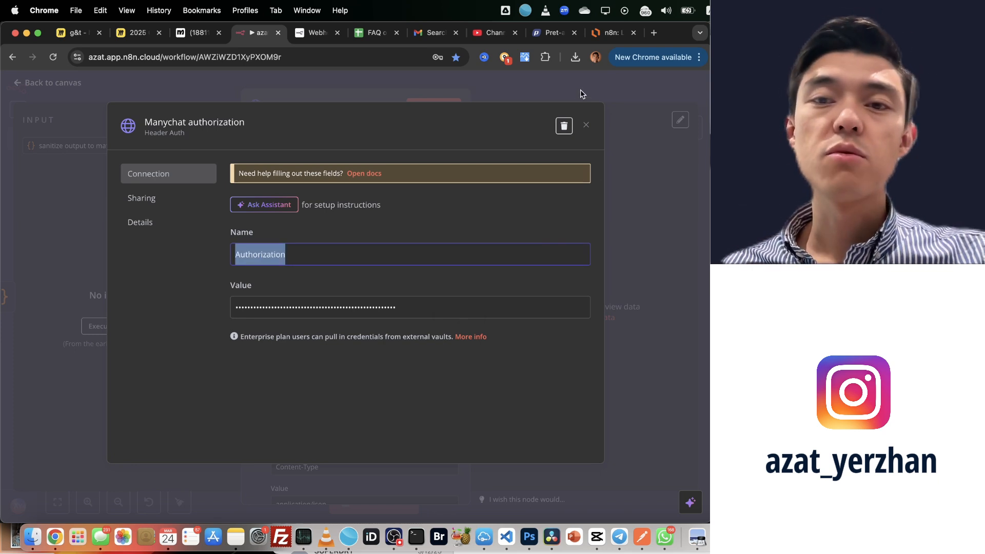
left_click(198, 33)
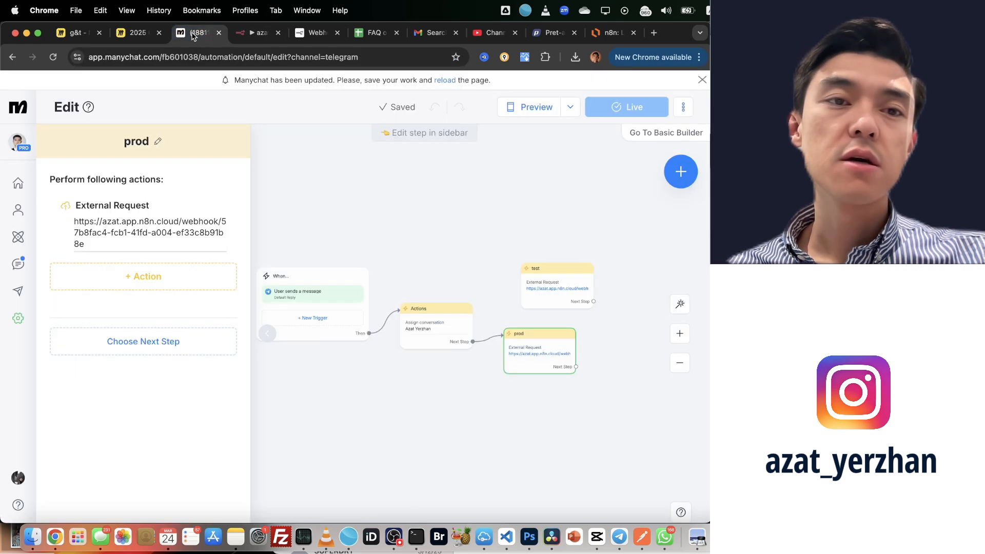
Show ManyChat's API key settings page, then return to the Manychat–n8n diagram.
left_click(17, 319)
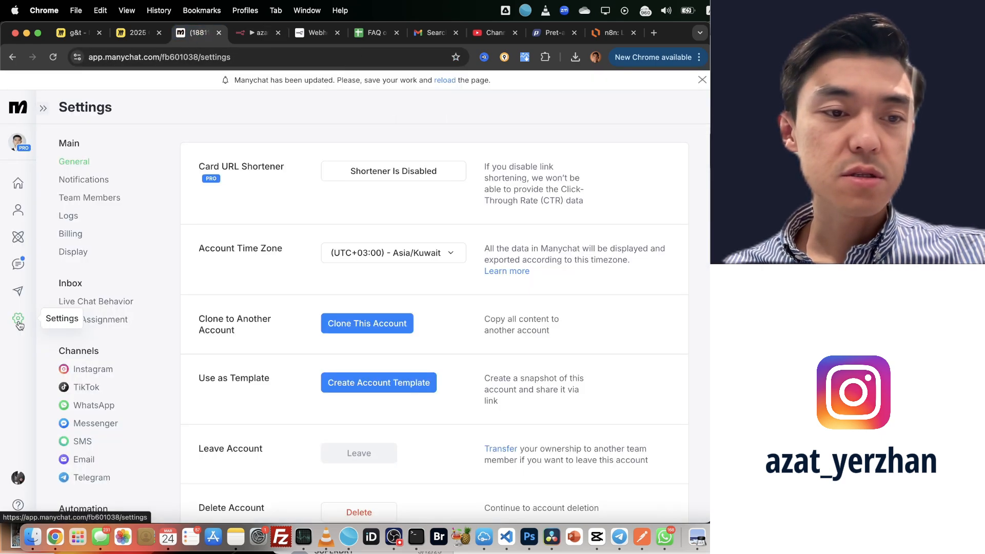
scroll("down", 3)
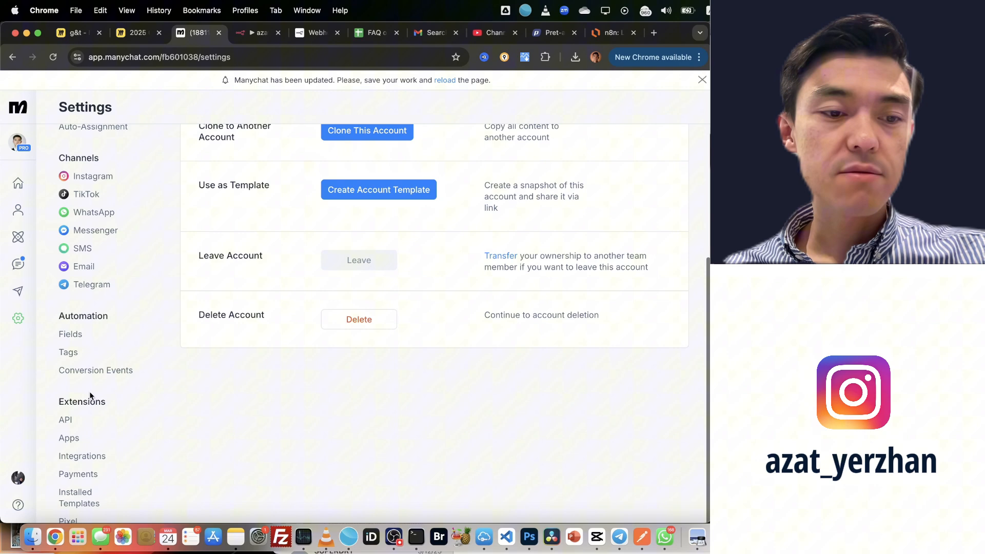
left_click(65, 419)
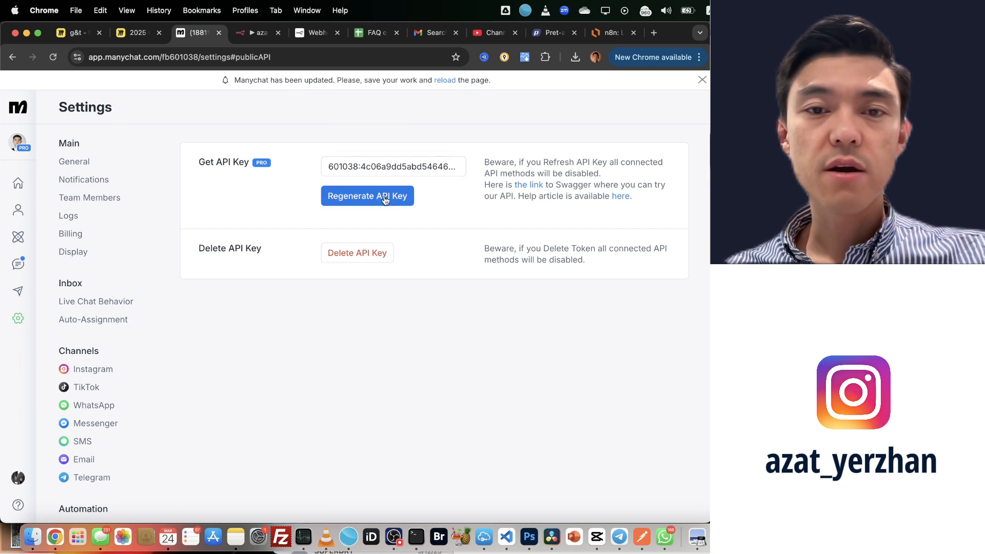
mouse_move(398, 228)
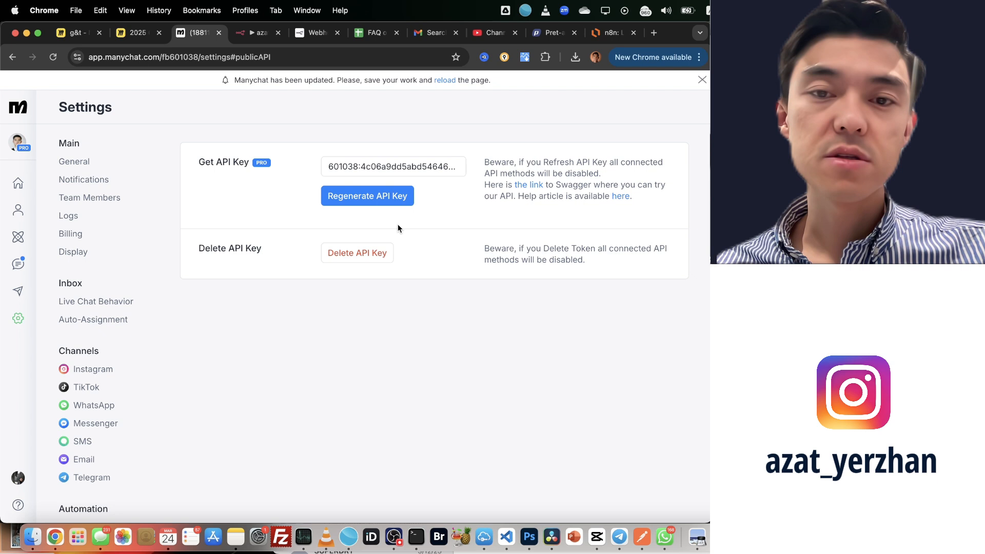
left_click(612, 32)
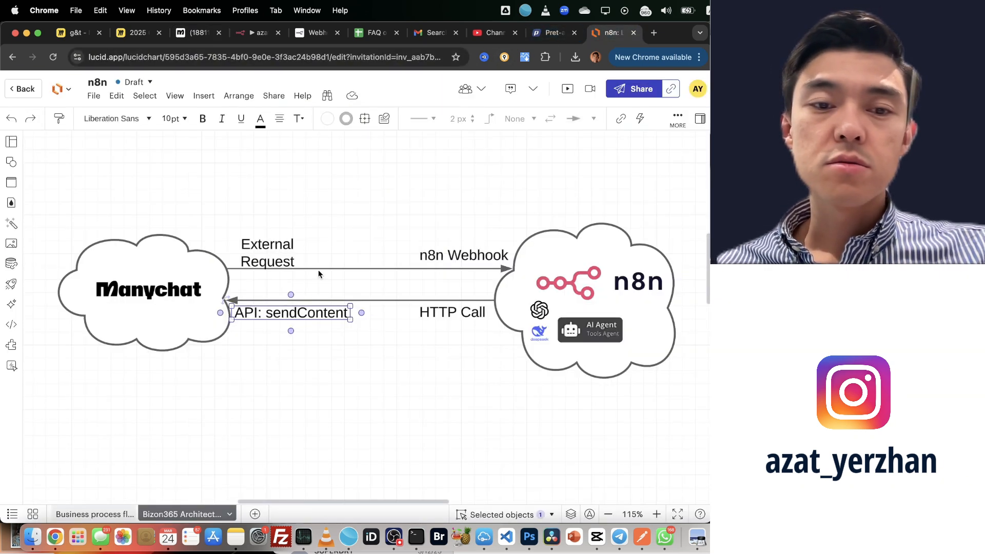
Review HTTP Request2's ManyChat Header Auth credential, Content-Type header and JSON body, then return to the canvas.
left_click(257, 32)
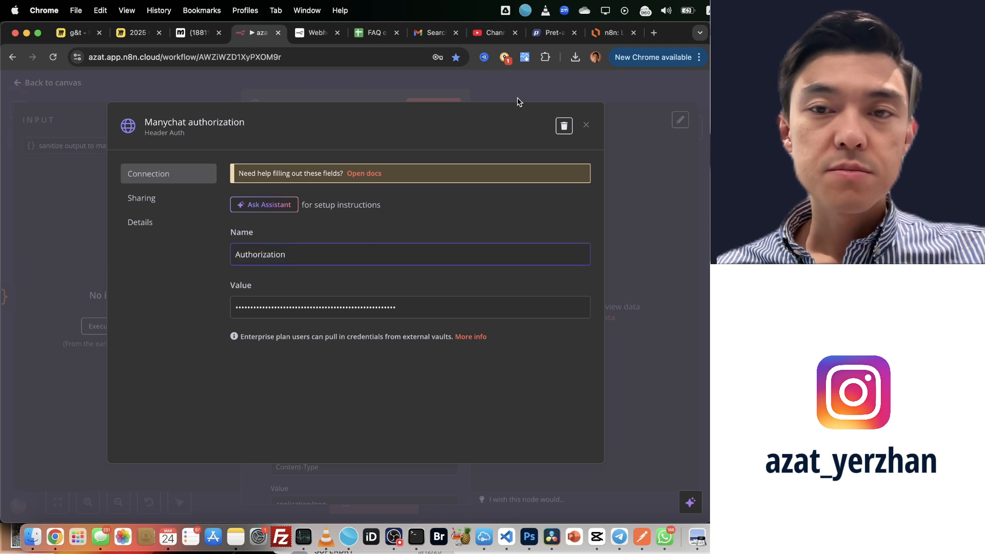
left_click(586, 125)
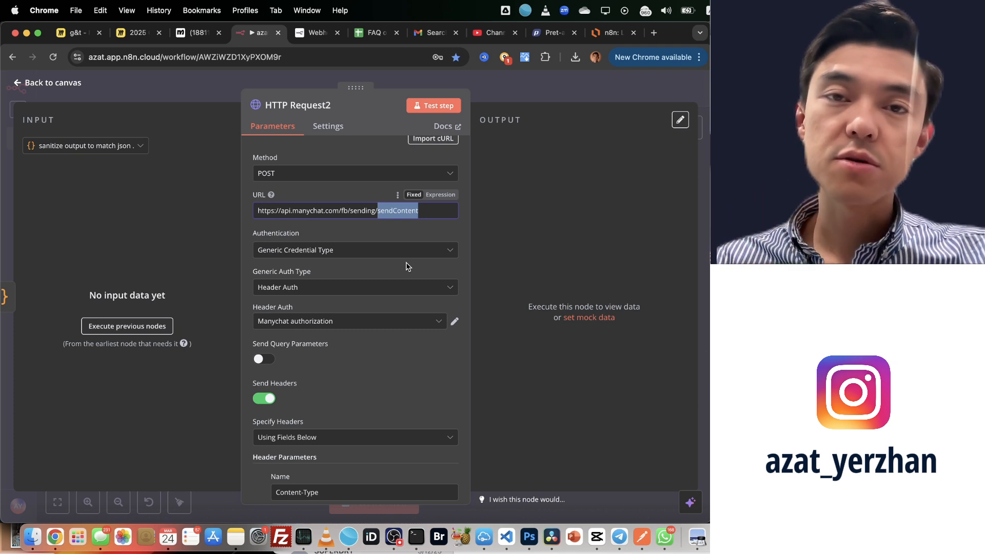
scroll("down", 3)
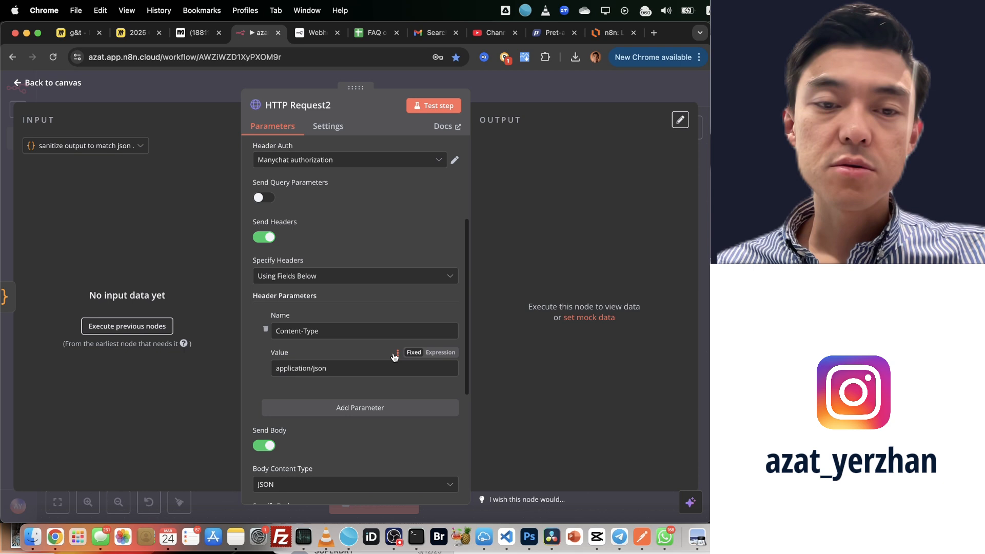
left_click(296, 332)
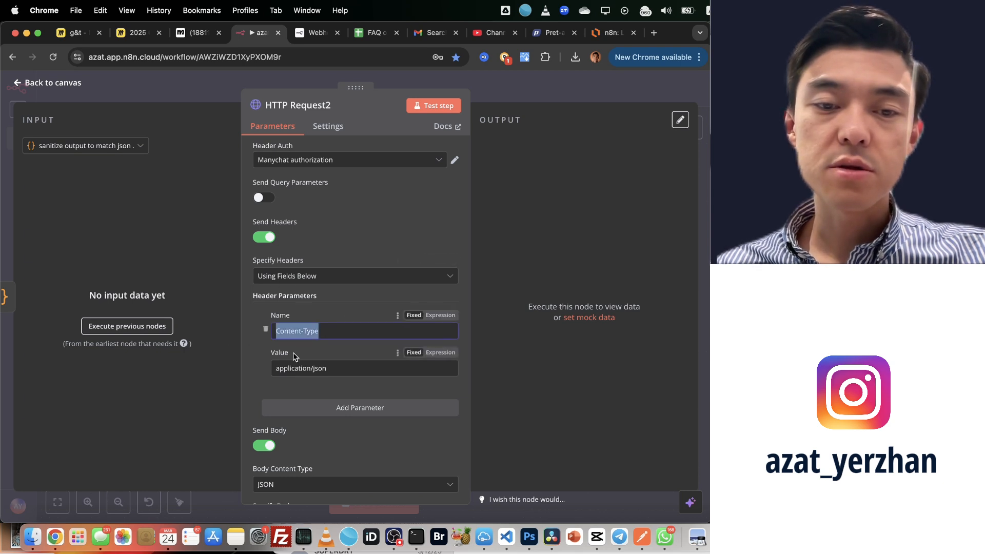
scroll("down", 3)
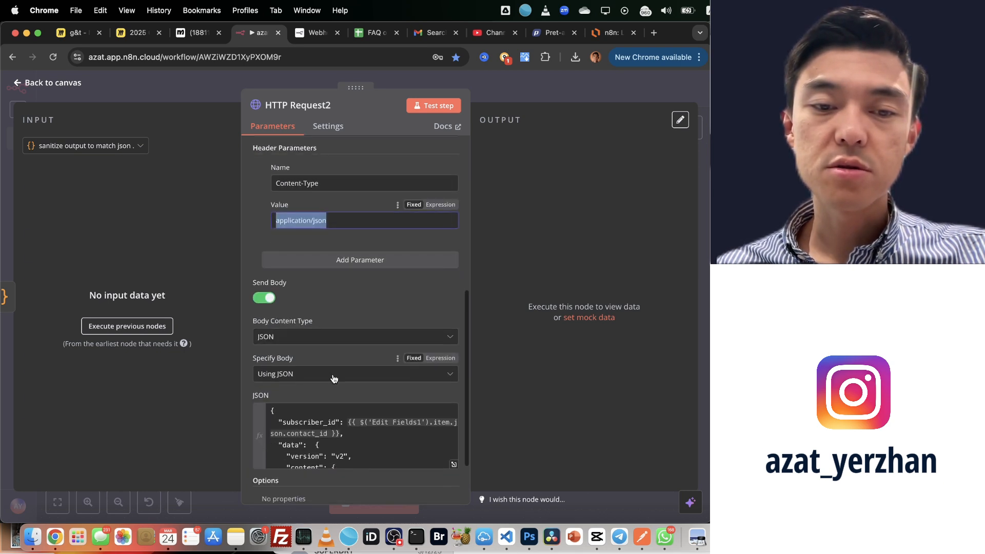
scroll("down", 3)
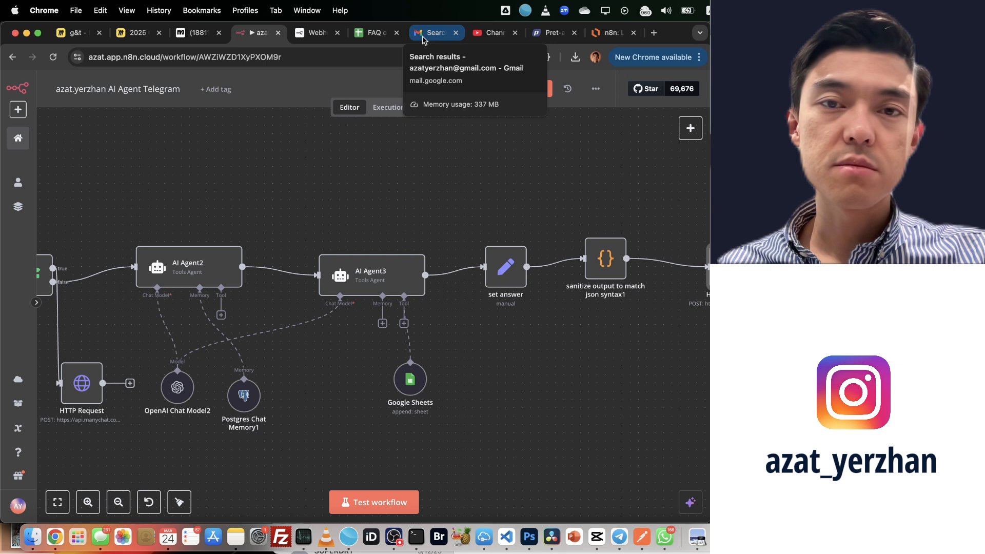
Show the Skool AI assistant template post with its workflow JSON file, then return to n8n.
left_click(653, 32)
type("skool.com/azatai")
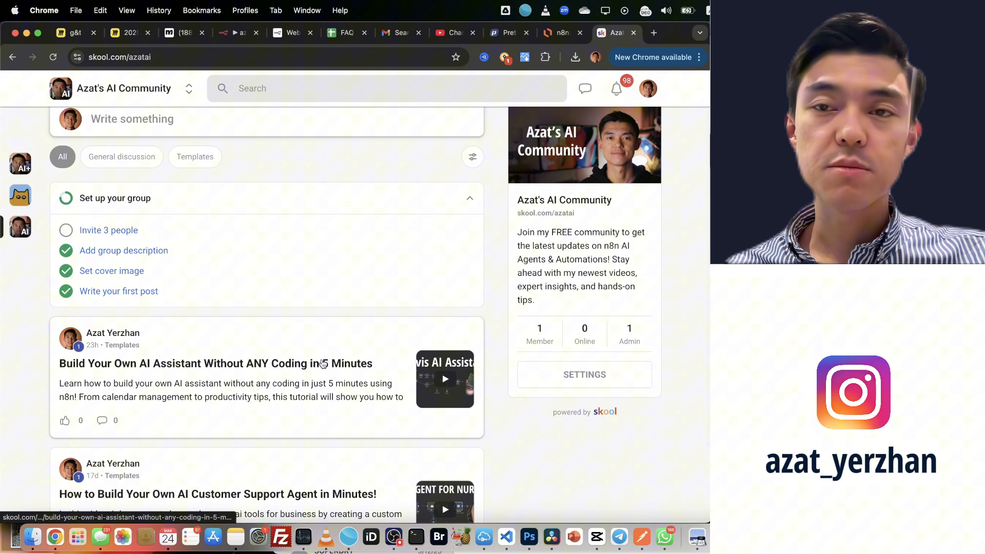
left_click(216, 364)
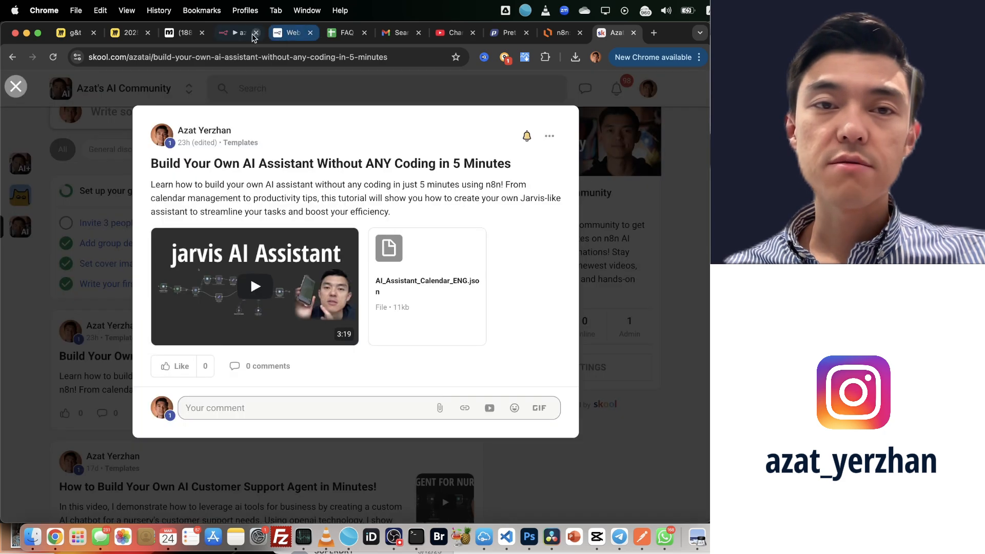
left_click(237, 32)
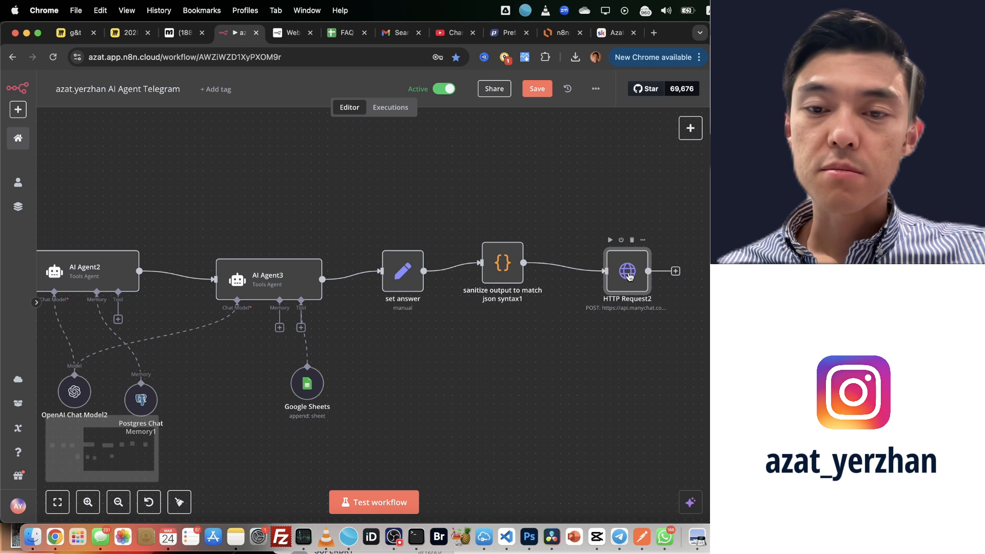
Inspect HTTP Request2's JSON body: subscriber_id contact_id, messages list and sanitizedOutput text, selecting it all.
double_click(626, 271)
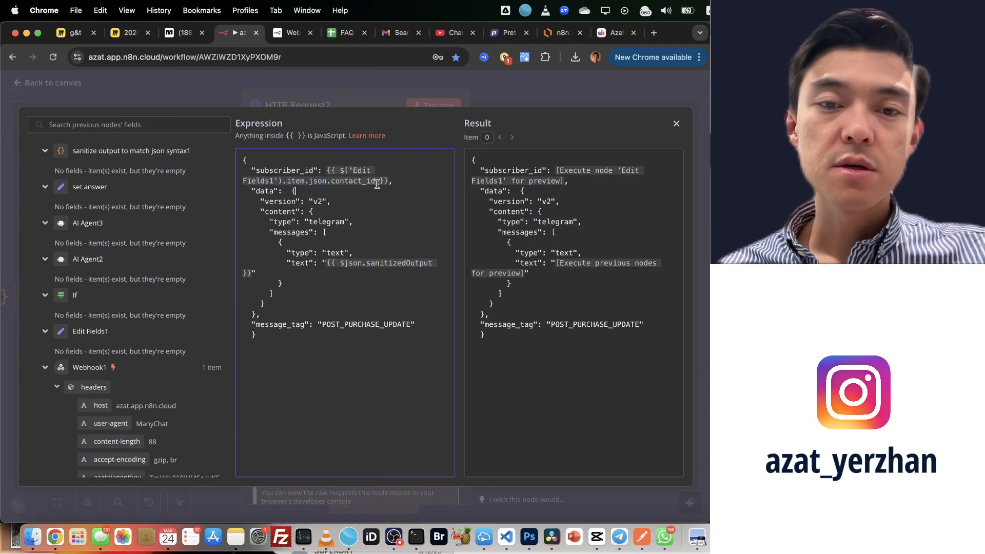
double_click(352, 180)
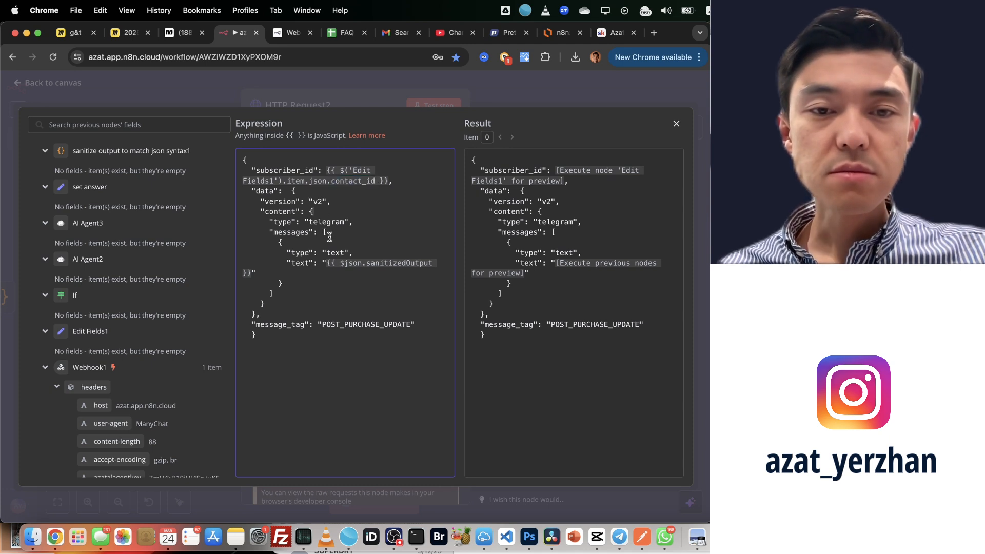
double_click(326, 222)
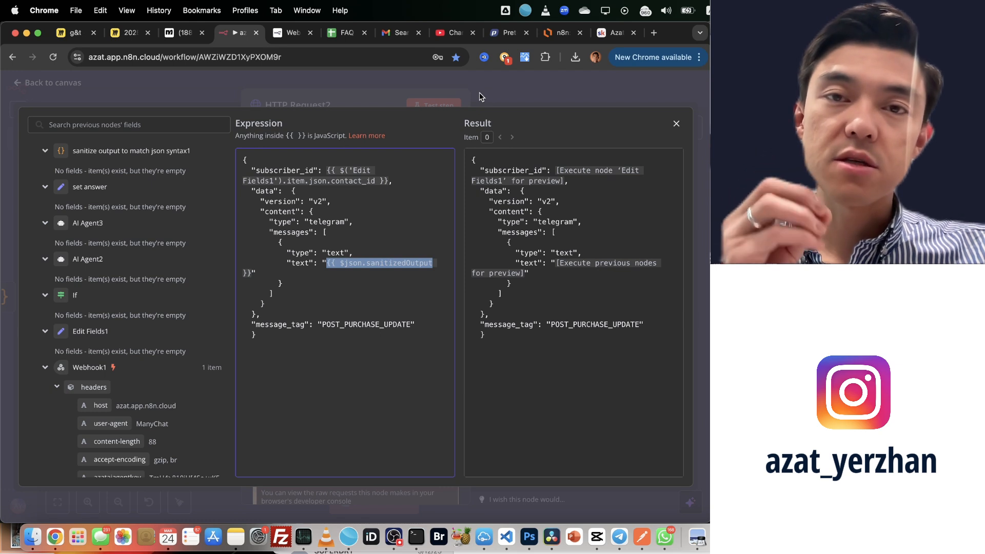
mouse_move(470, 113)
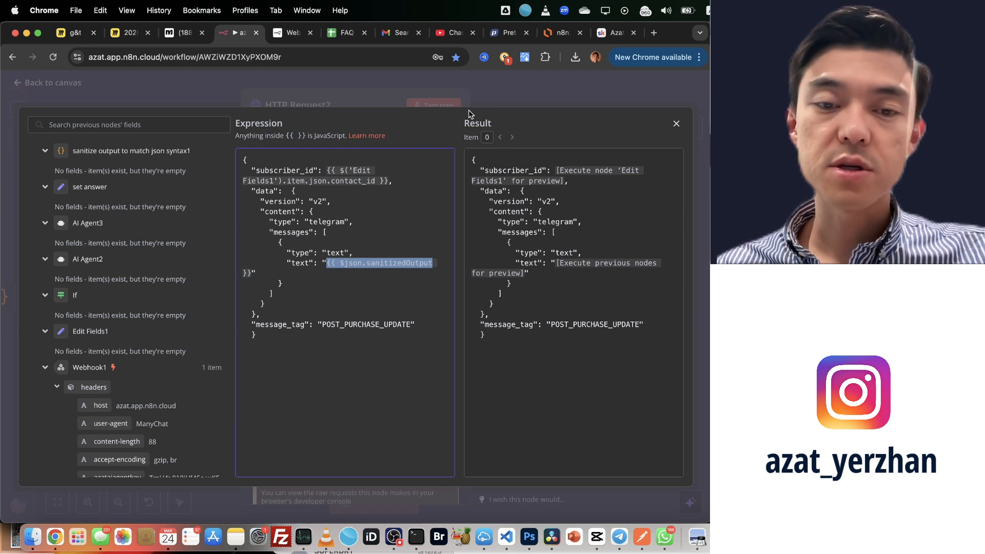
double_click(366, 324)
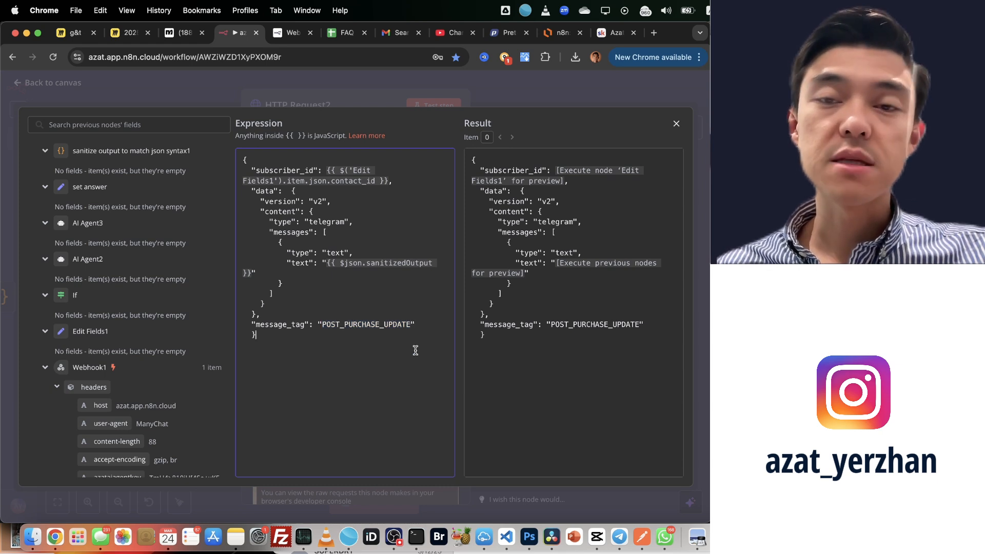
left_click(346, 251)
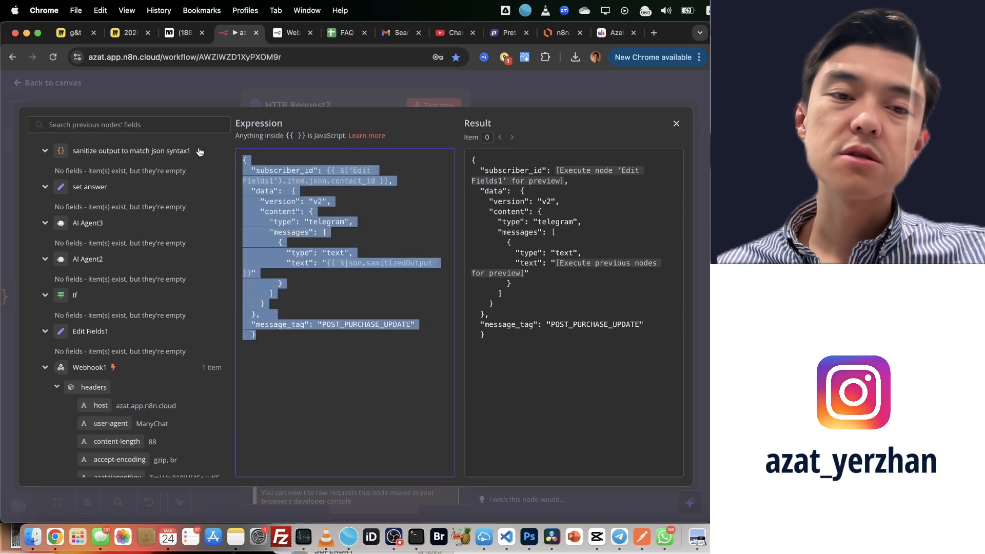
left_click(309, 297)
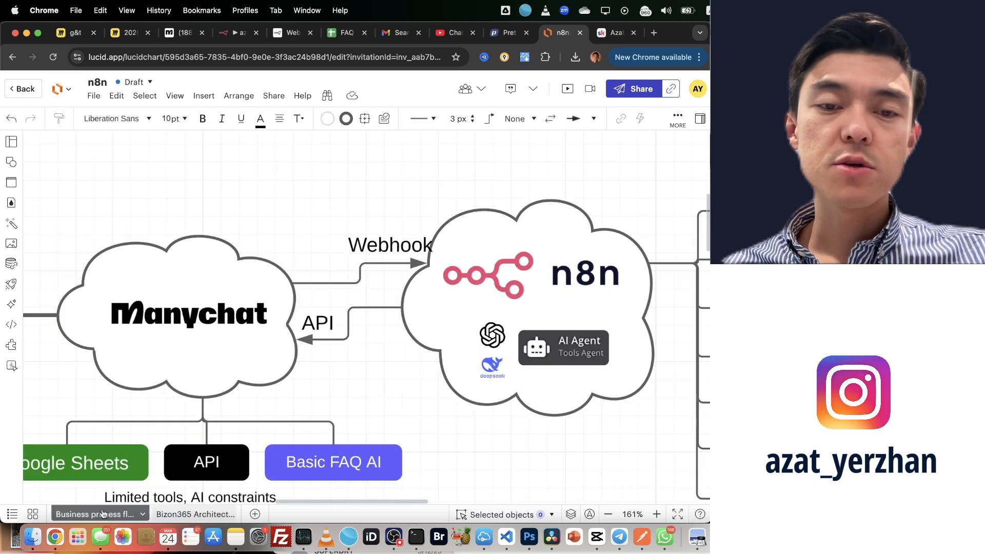
Return to the n8n AI Agent Telegram workflow after explaining the Webhook and API arrows.
left_click(237, 32)
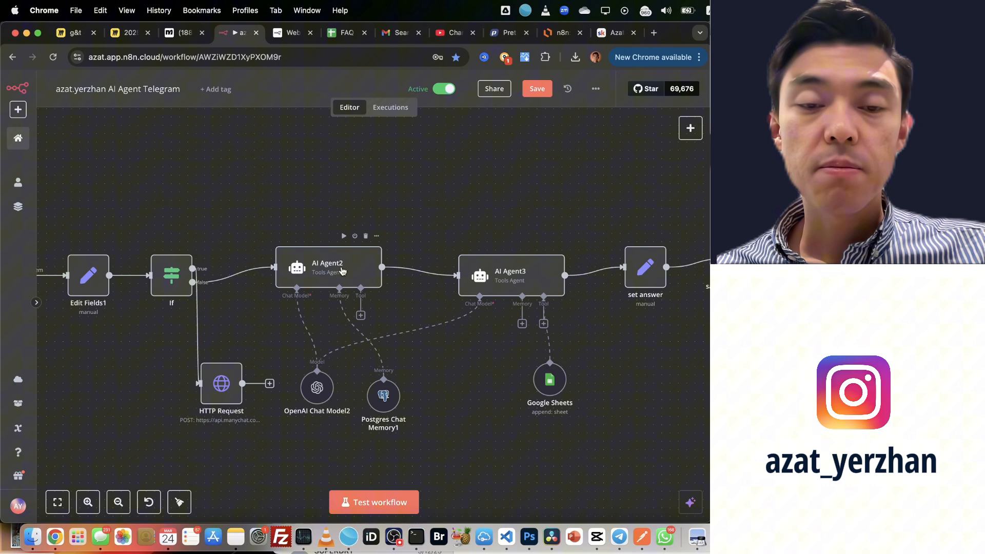
mouse_move(379, 306)
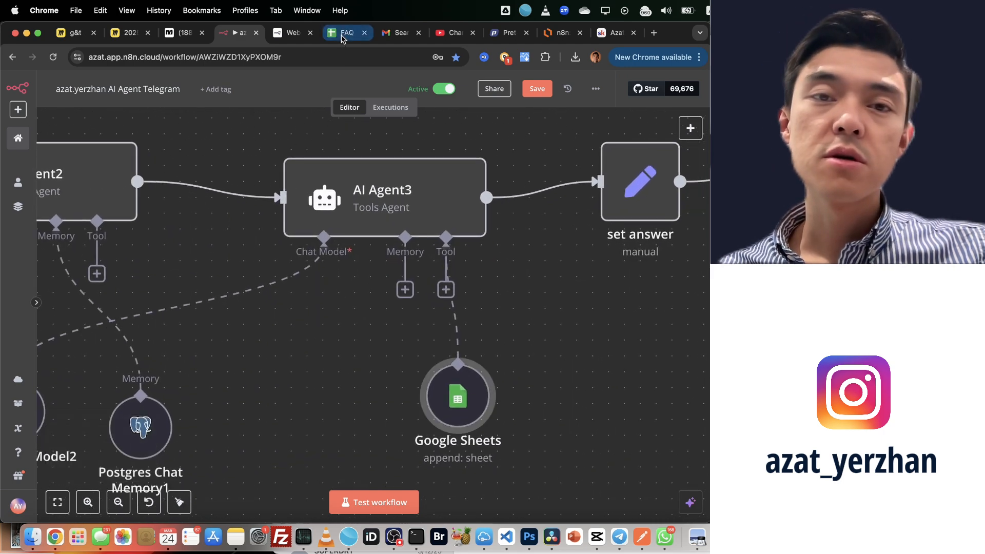
Open the FAQ Google Sheets spreadsheet of logged questions and contact IDs.
left_click(346, 32)
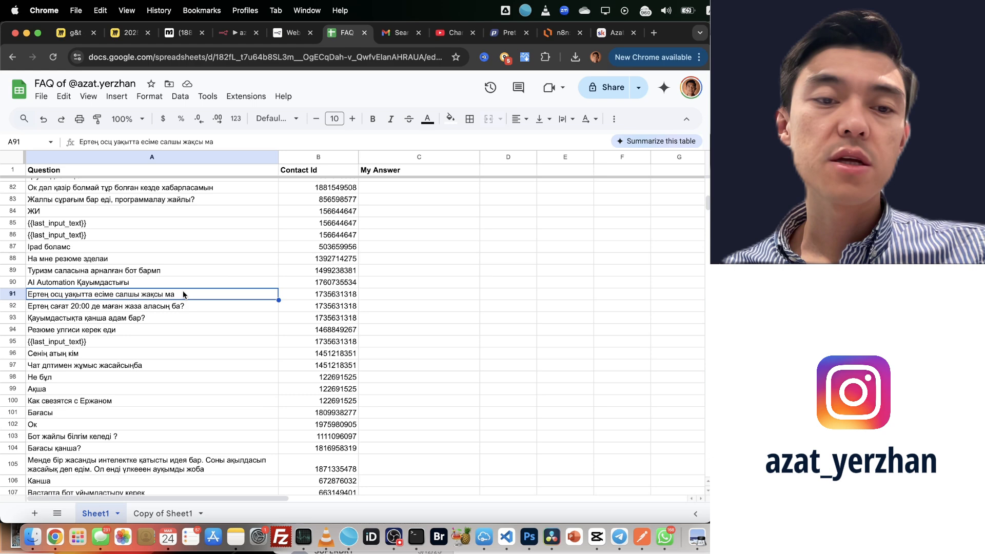
Show a logged entry in Sheet1's Question column, then go back to the n8n canvas.
left_click(239, 32)
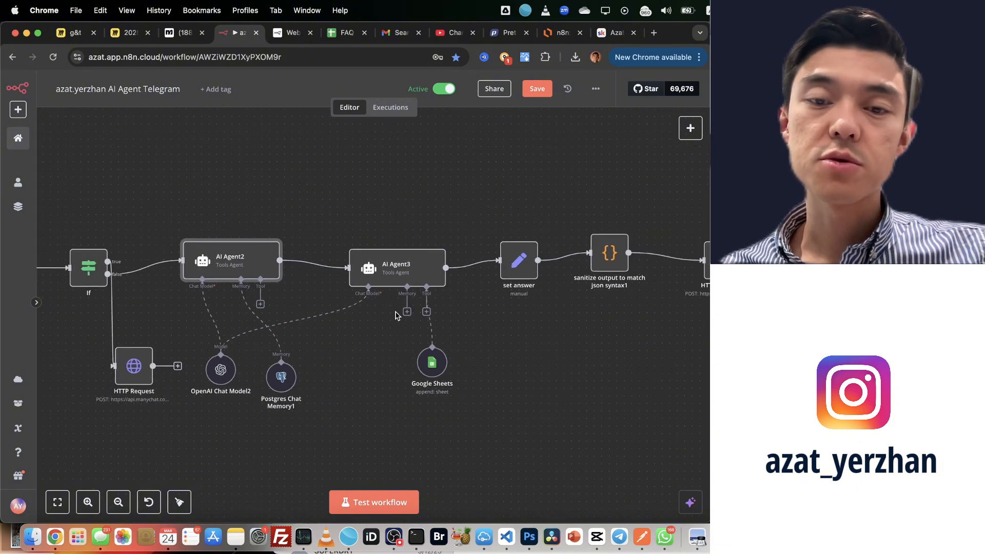
mouse_move(455, 317)
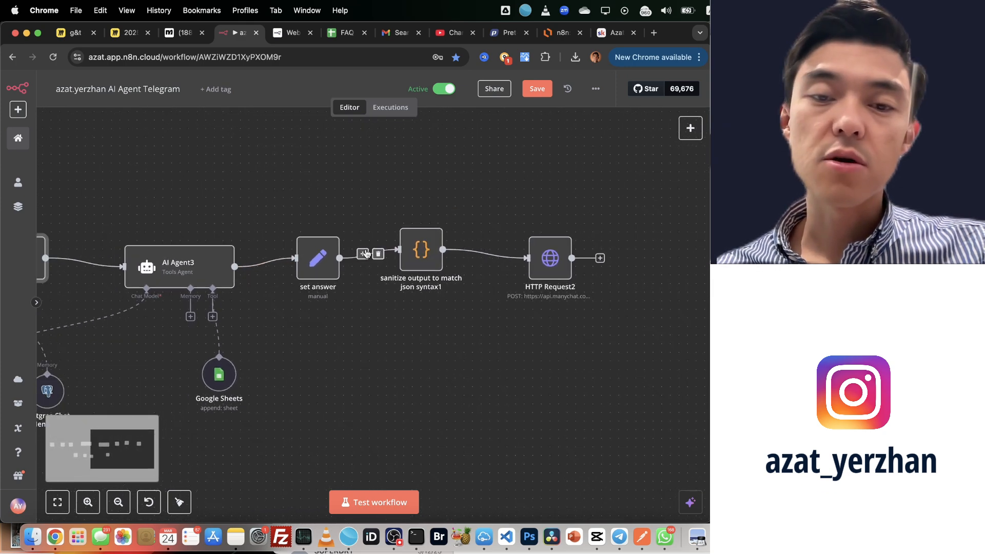
Switch to the Lucidchart diagram showing n8n's OpenAI, DeepSeek and AI Agent (Tools Agent) elements.
left_click(556, 31)
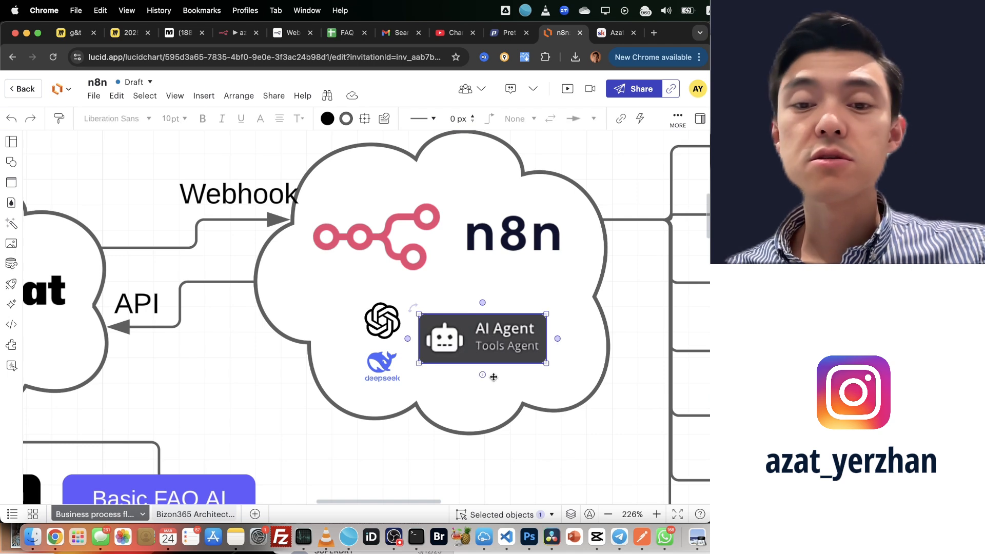
Glance at the Skool community, then show the full diagram contrasting ManyChat's tools with n8n's.
left_click(382, 365)
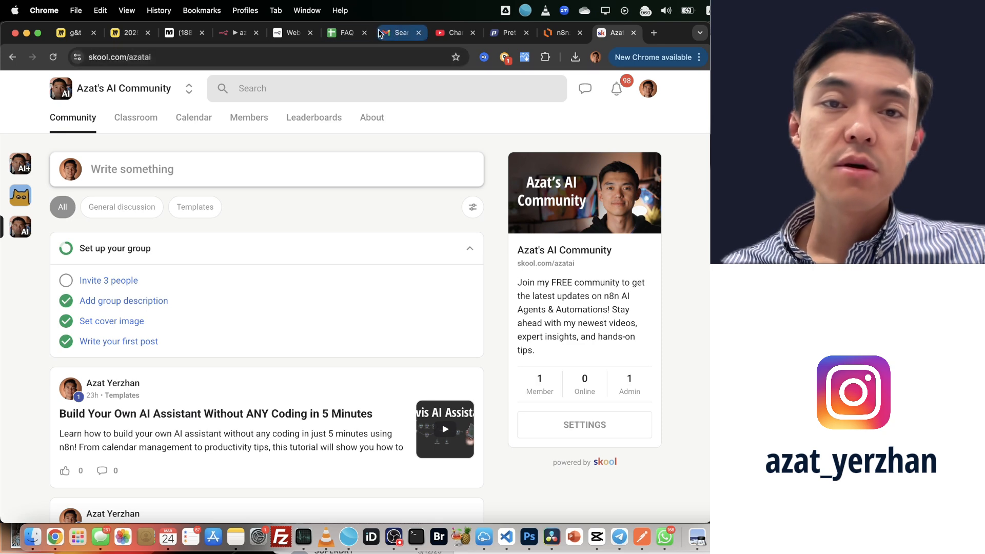
left_click(559, 33)
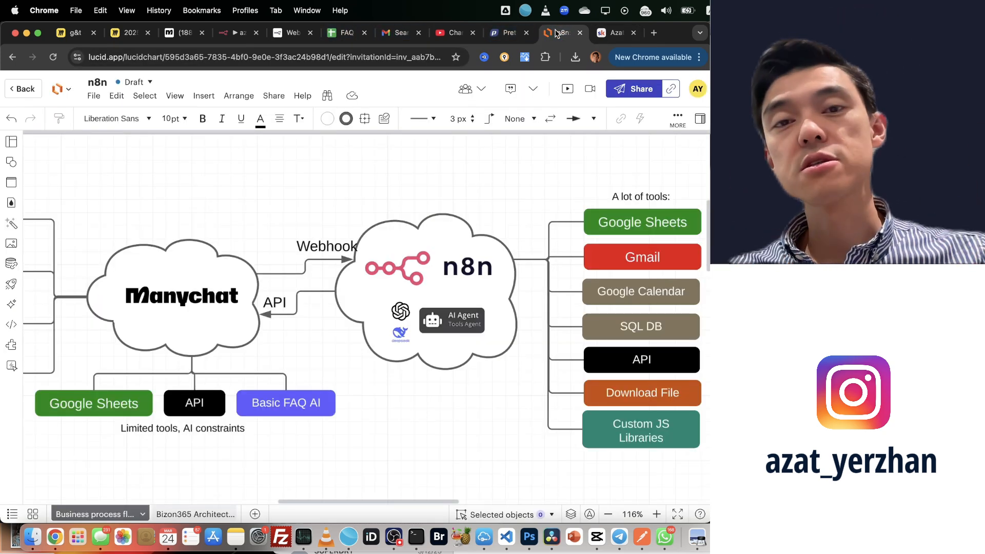